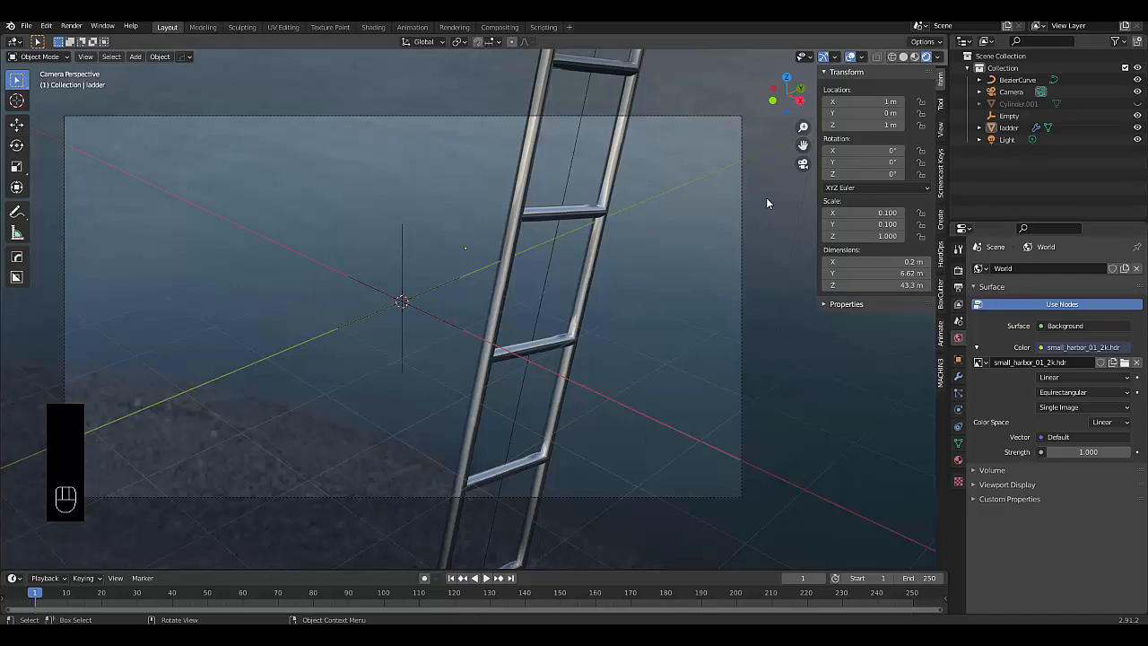
mouse_move(803, 164)
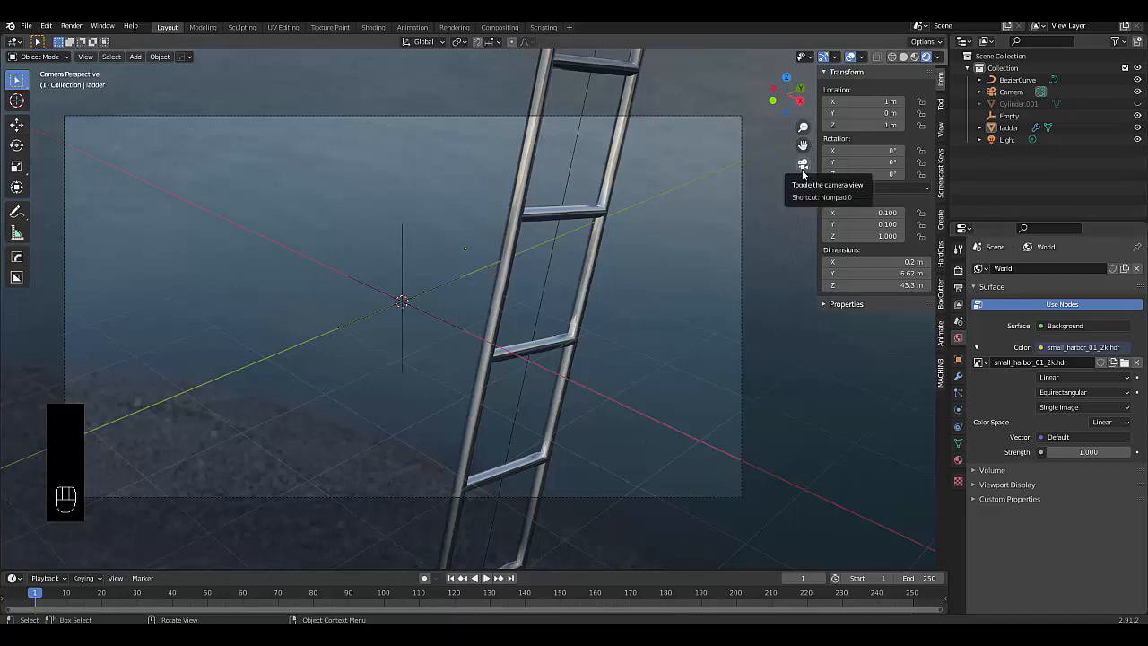
Step: Leave camera view, review the ladder's modifier stack and Mirror settings, and orbit around it
left_click(803, 164)
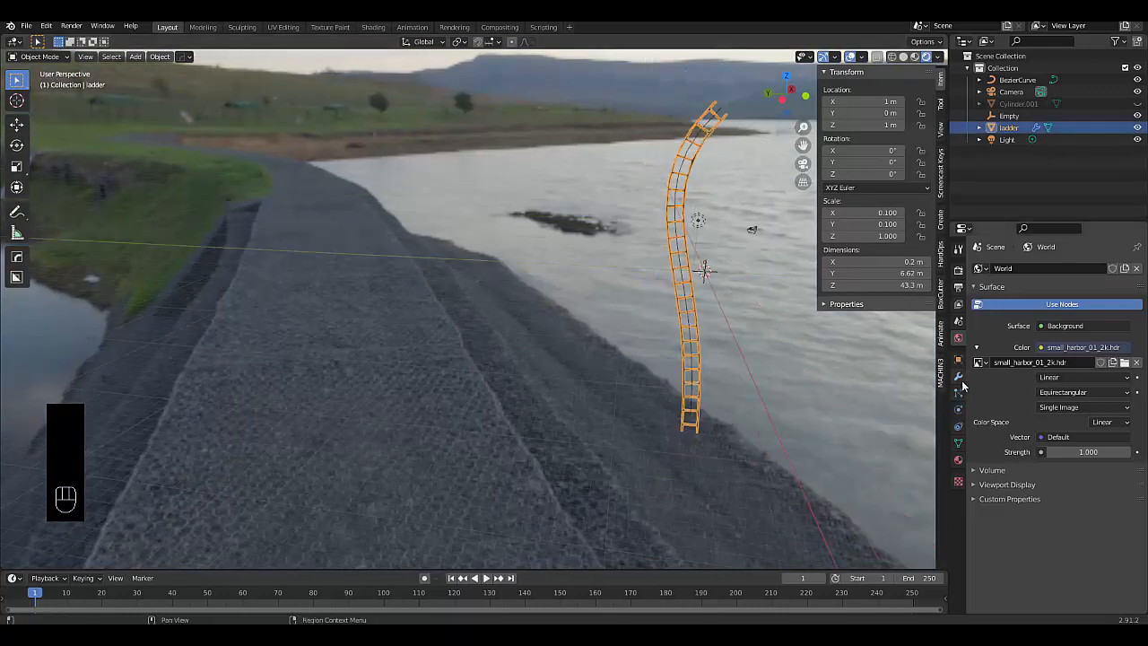
left_click(959, 356)
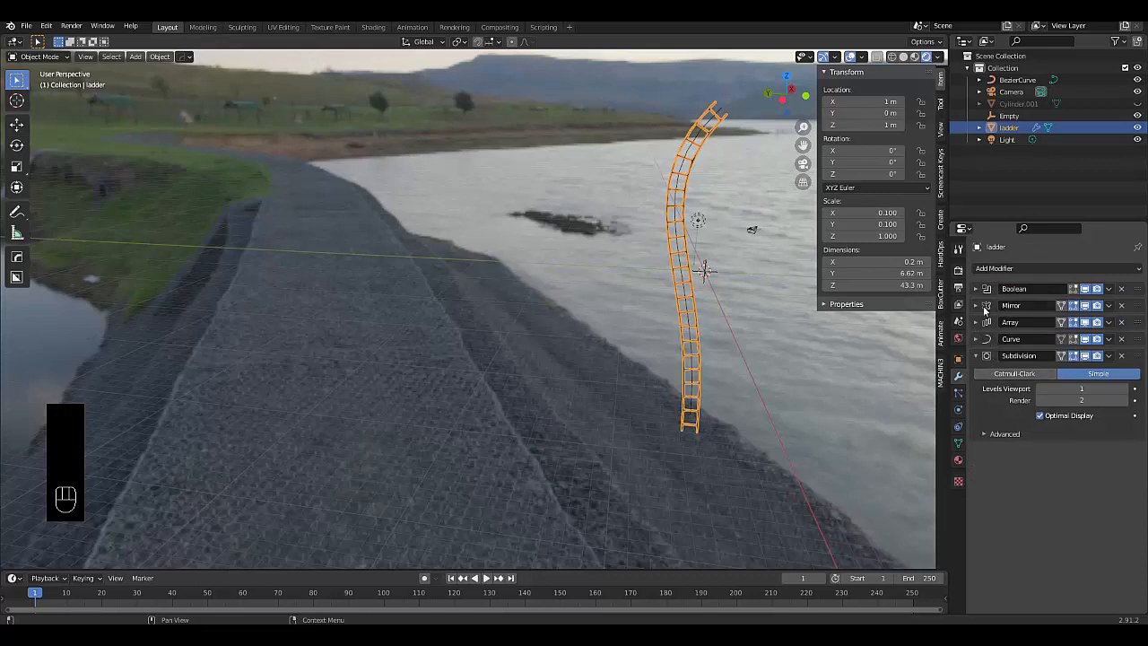
left_click(975, 305)
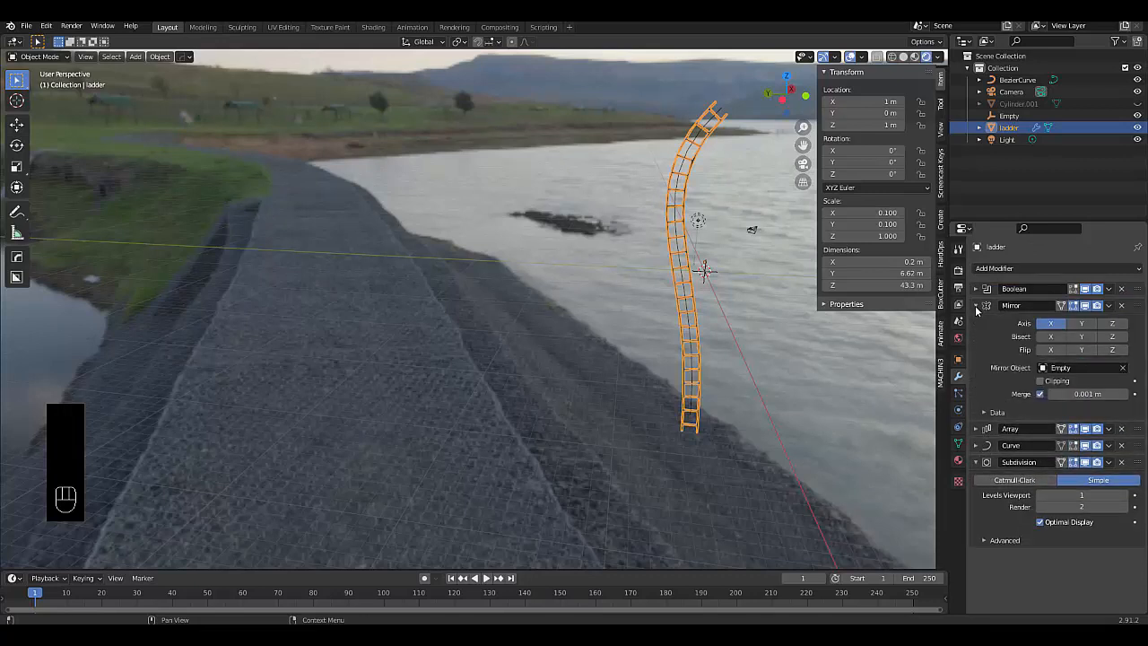
left_click(977, 305)
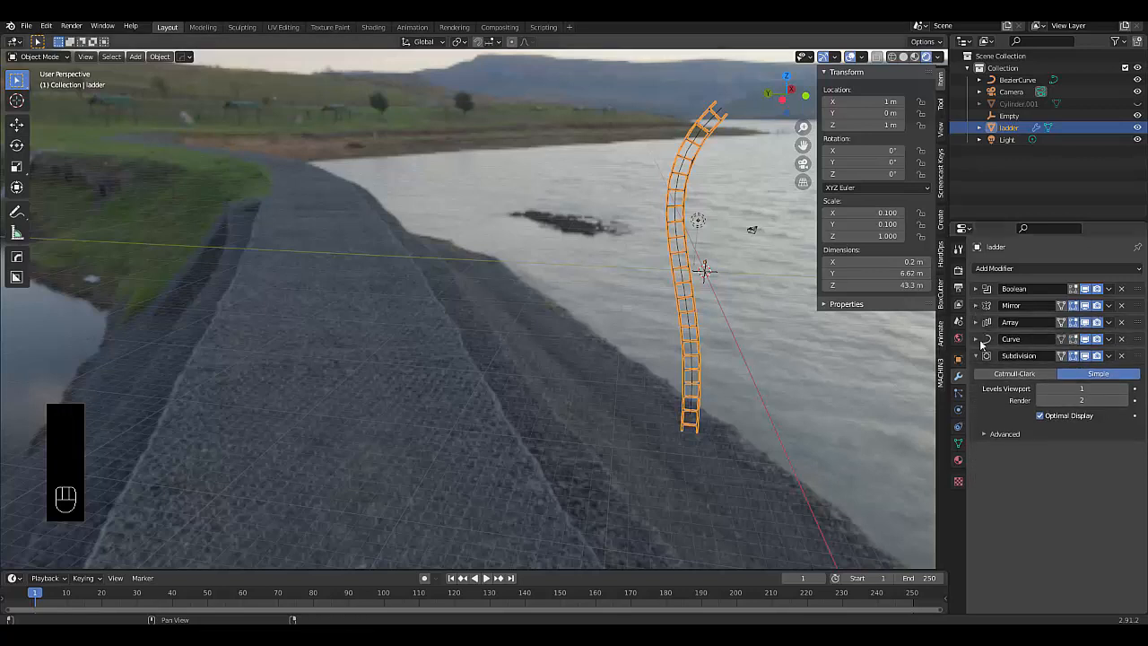
mouse_move(640, 172)
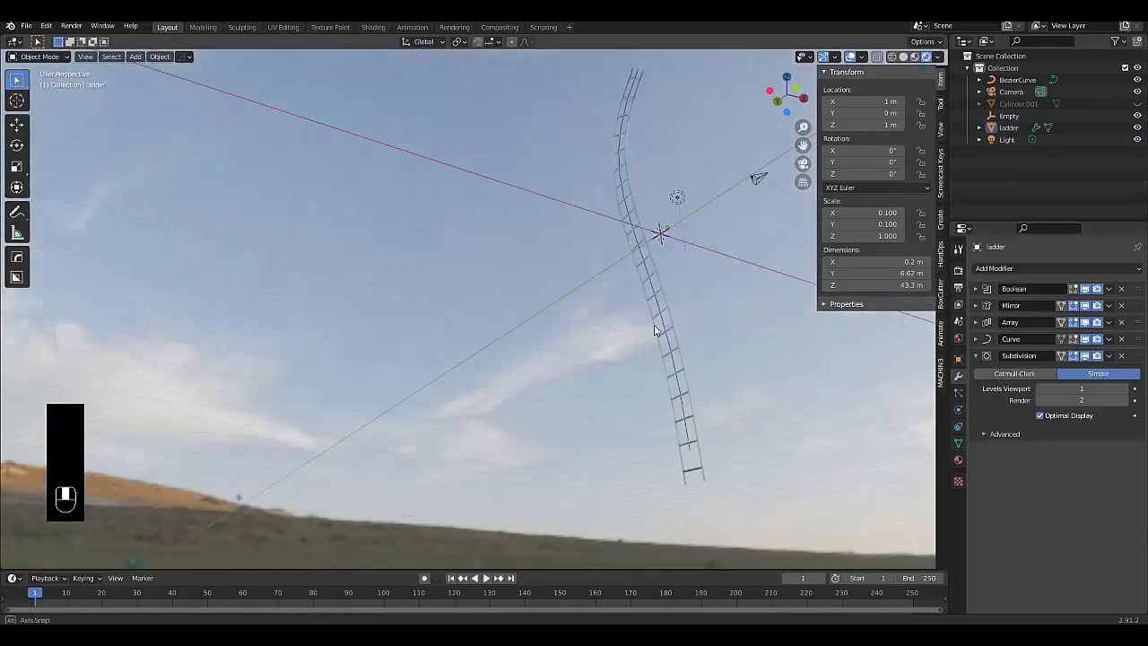
left_click_drag(655, 332, 726, 404)
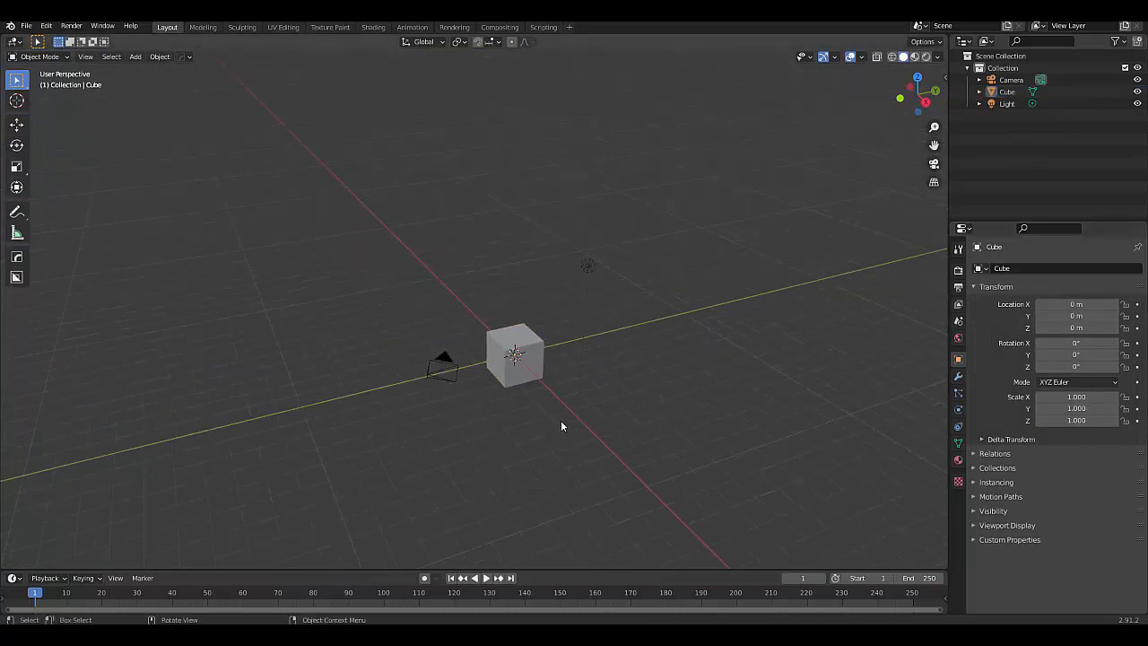
Step: Swing the view to face the cube from the front and bring up the Add menu
left_click_drag(562, 425, 544, 431)
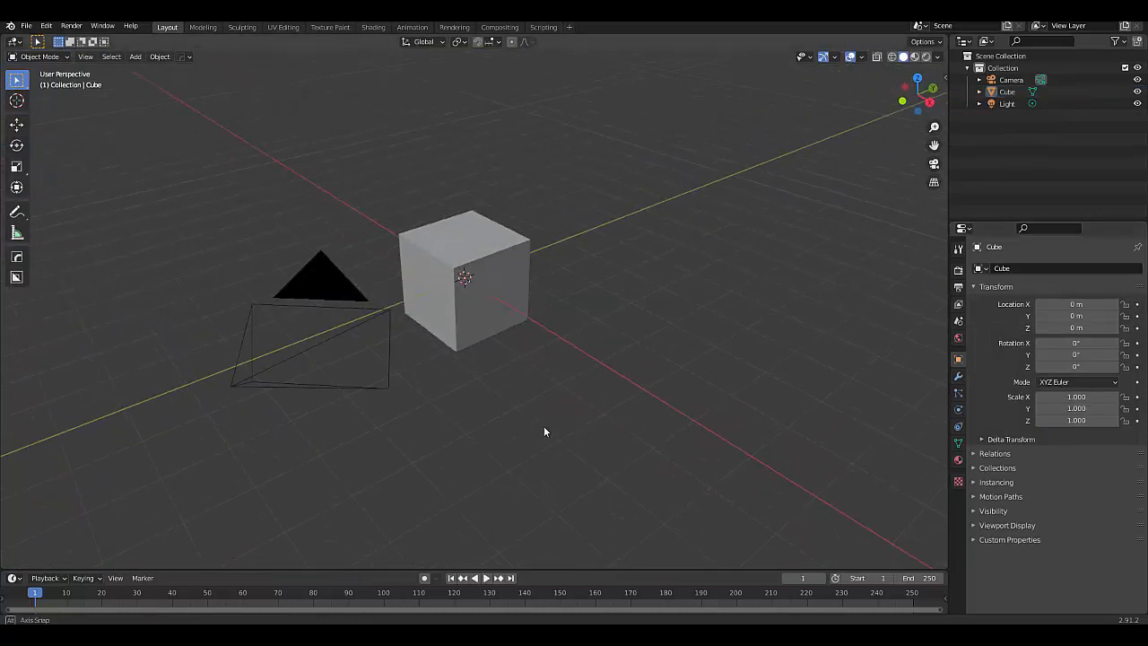
left_click_drag(544, 431, 602, 355)
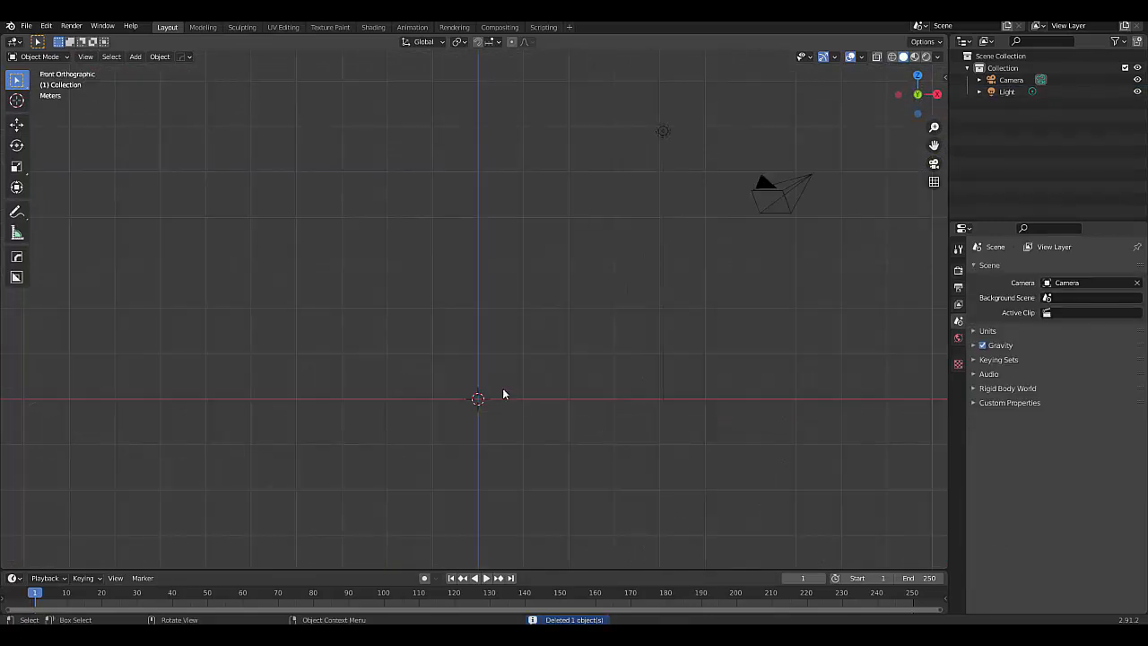
mouse_move(131, 95)
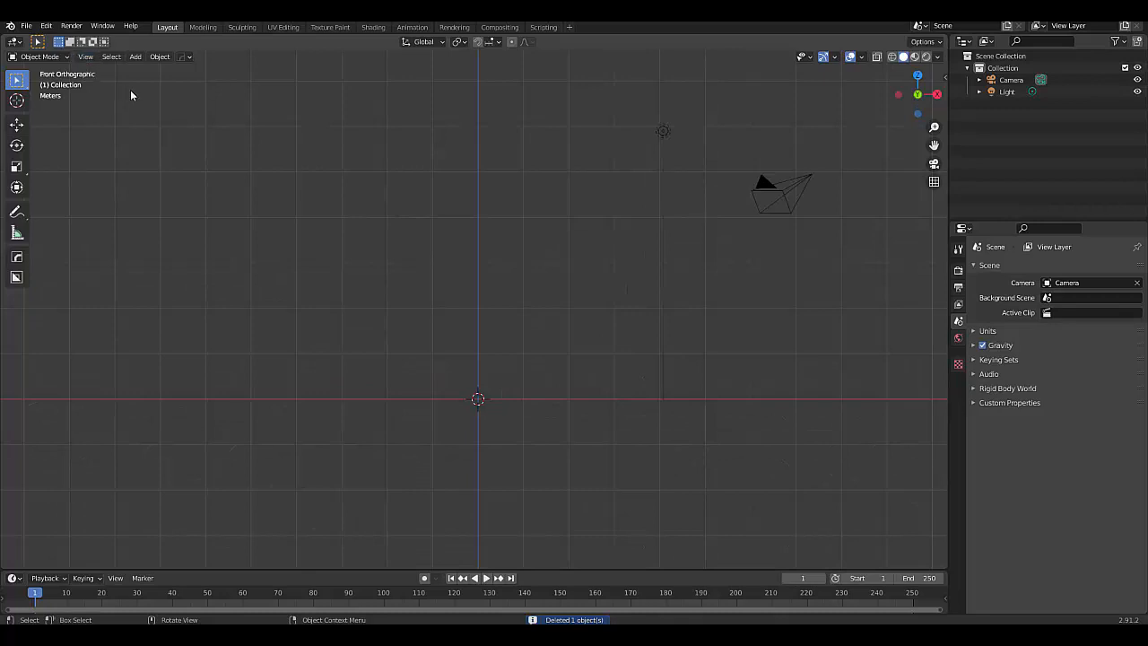
left_click(135, 56)
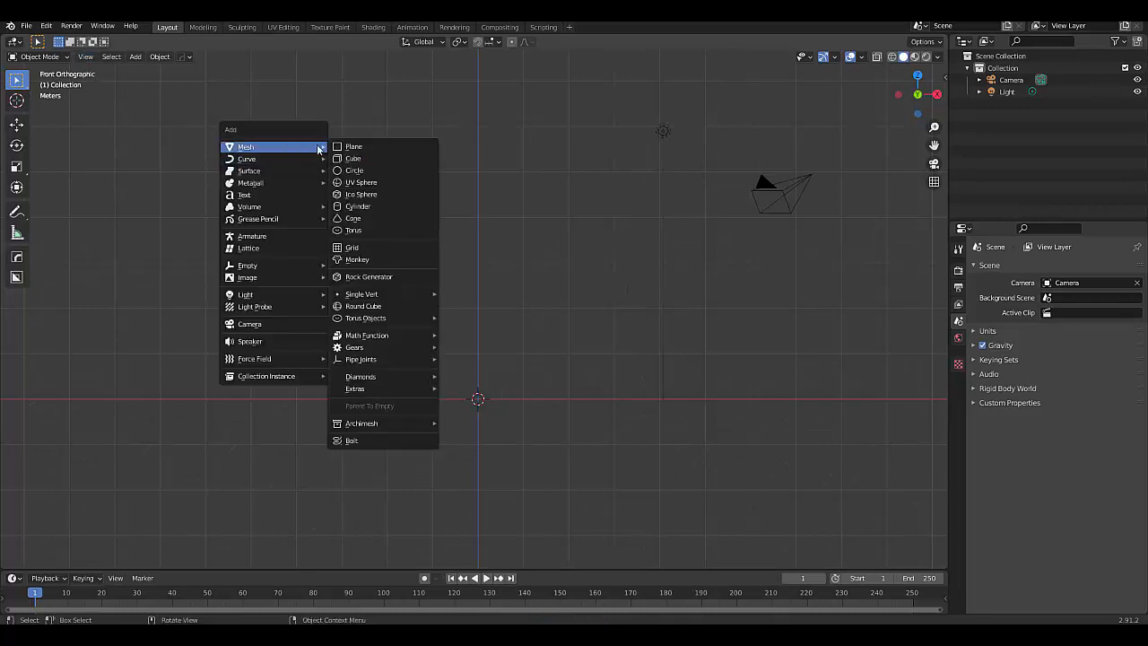
mouse_move(357, 206)
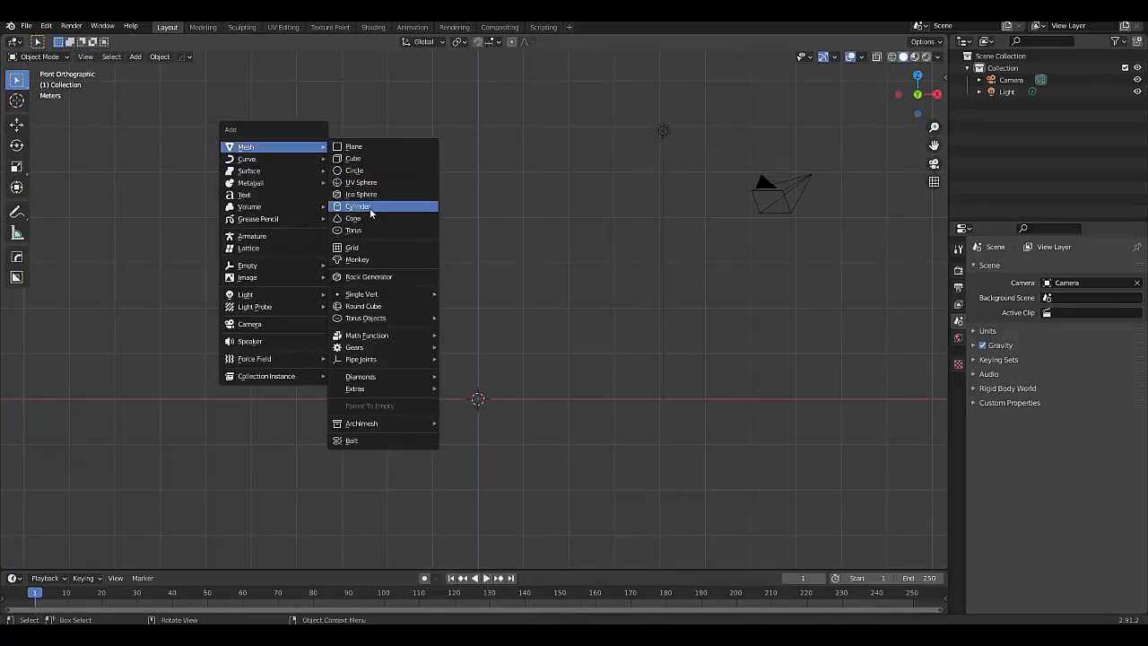
Step: Add a cylinder, raise its base onto the grid, and enable Auto Smooth shading
left_click(358, 206)
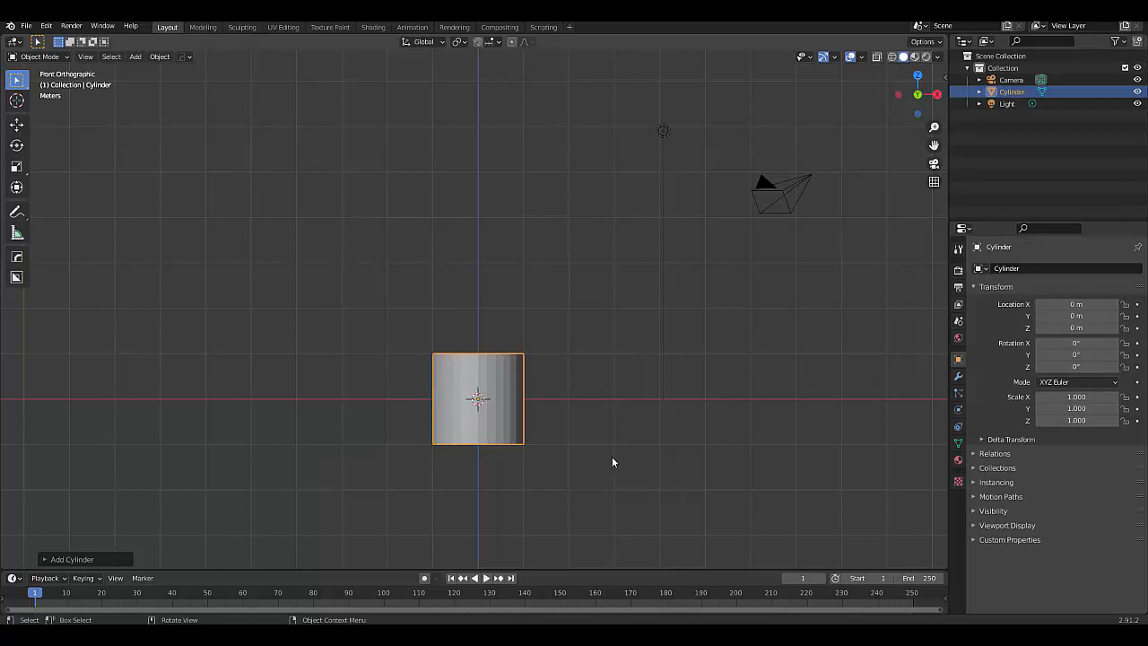
left_click_drag(478, 398, 478, 353)
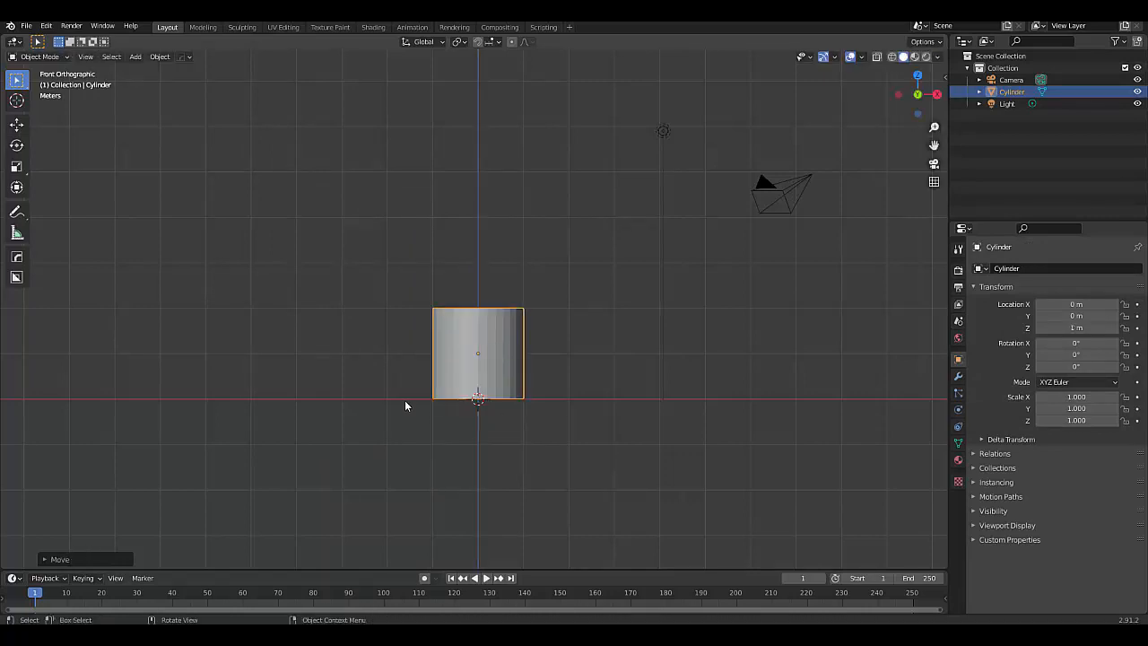
scroll("up", 3)
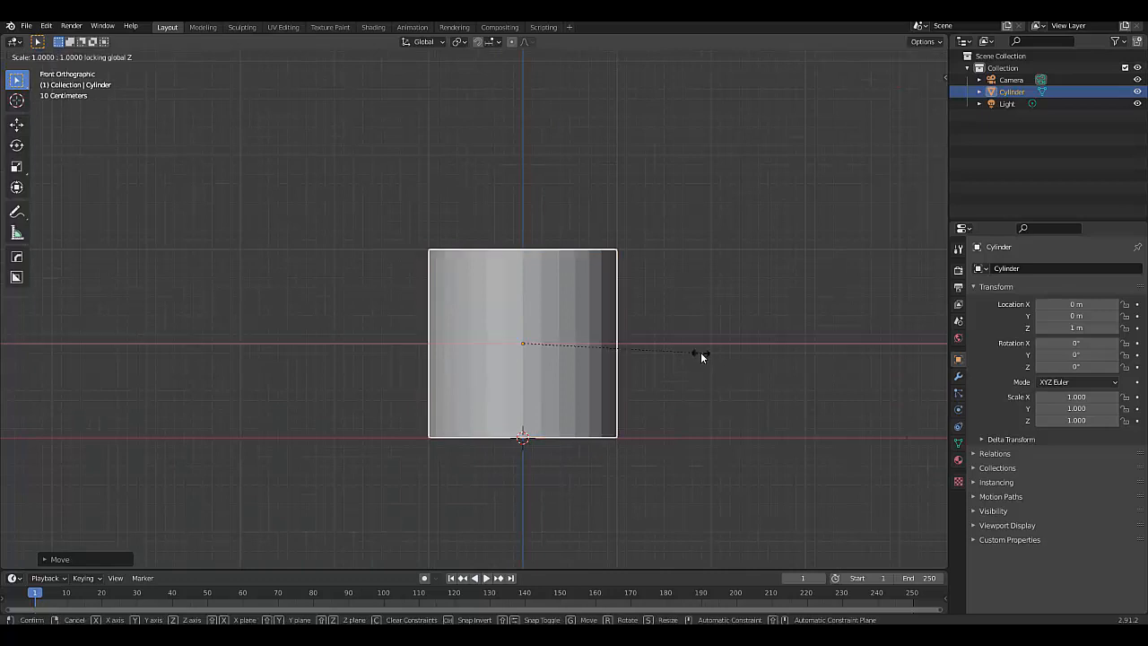
mouse_move(597, 348)
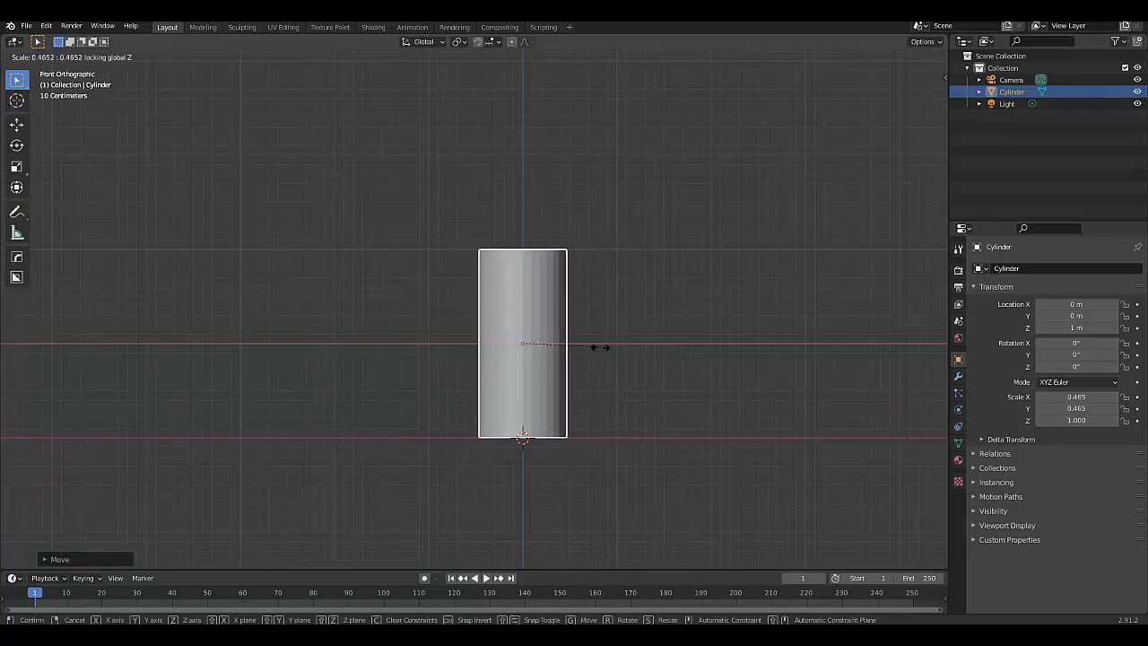
mouse_move(596, 348)
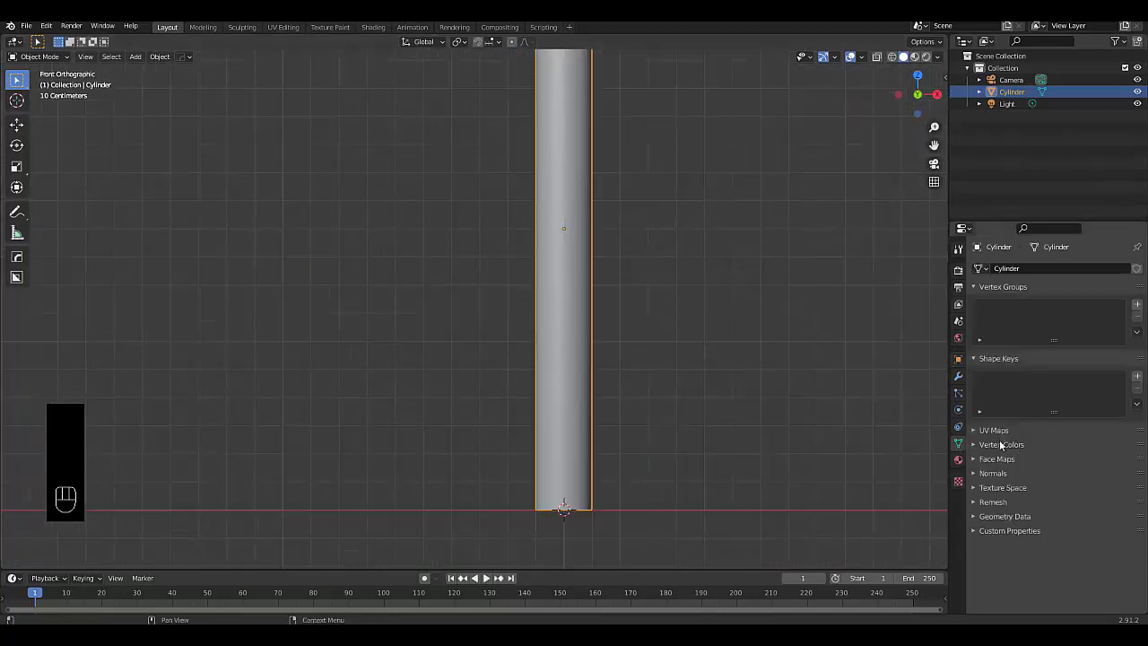
left_click(993, 472)
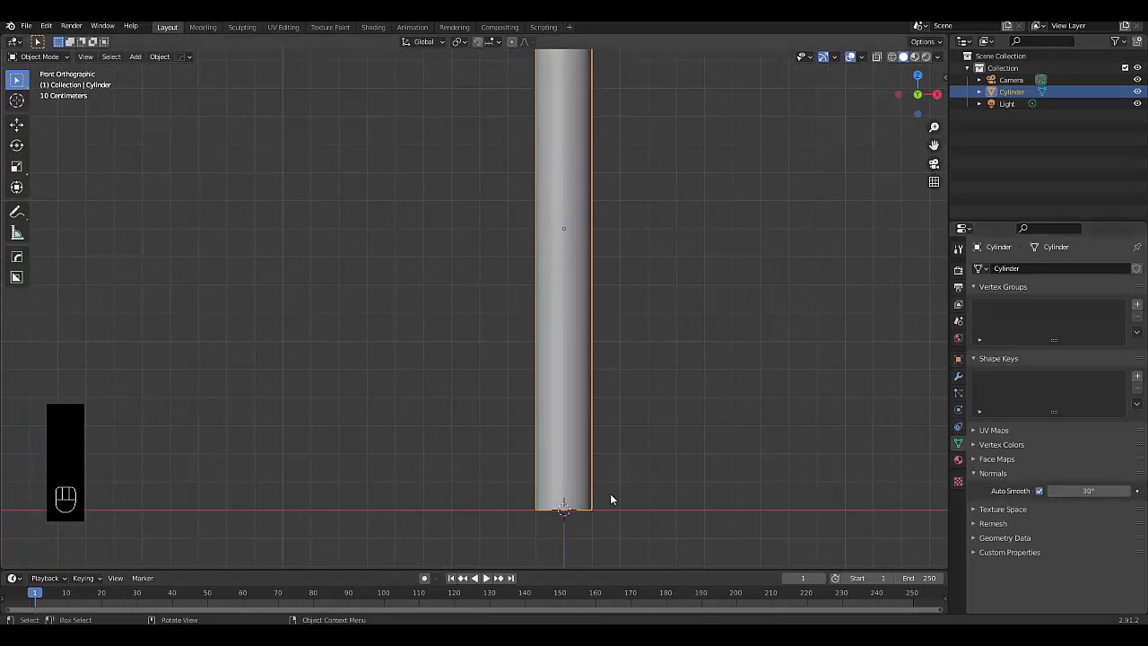
scroll("down", 3)
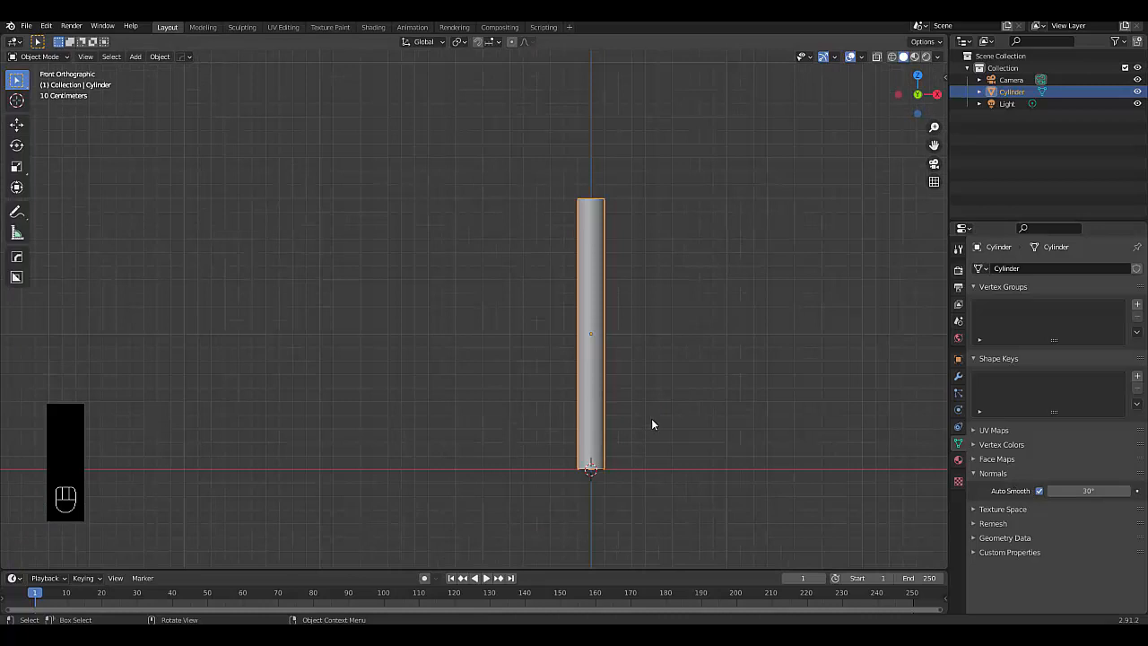
Step: Move the cylinder right of the origin, duplicate it, and rotate the copy horizontal
key("g")
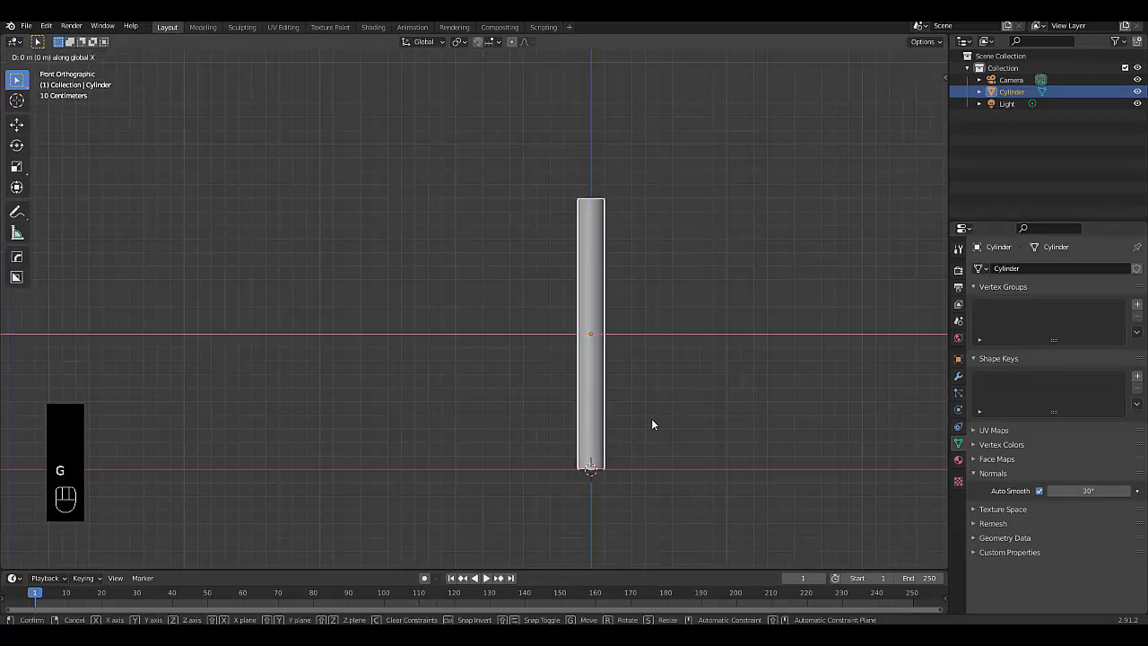
left_click(652, 423)
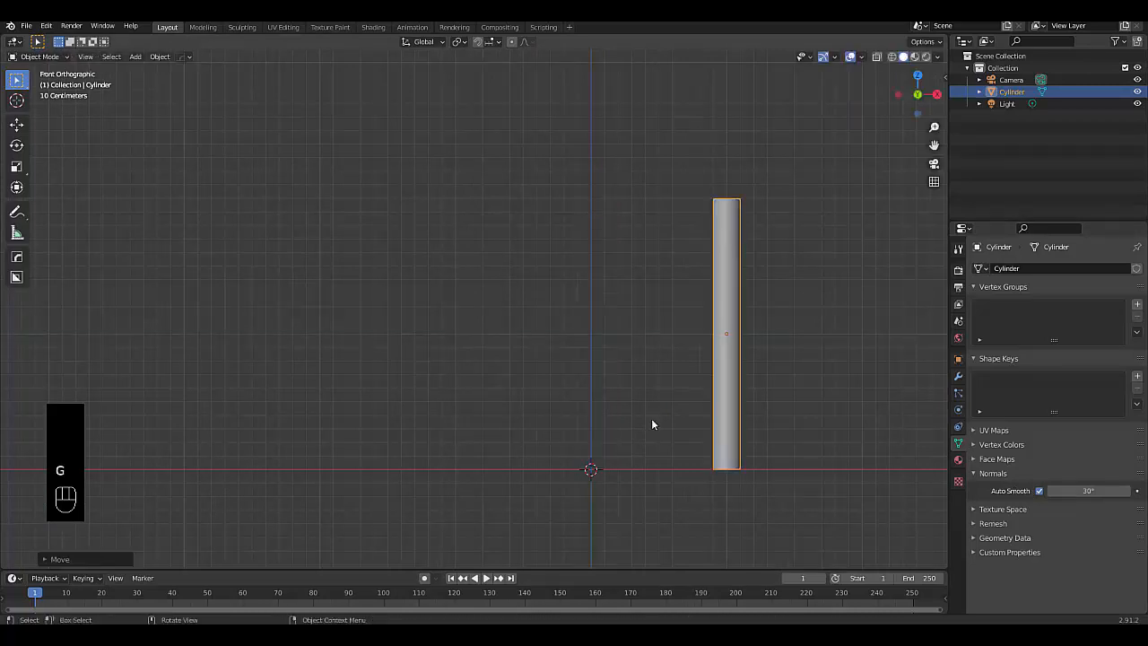
key("shift+d")
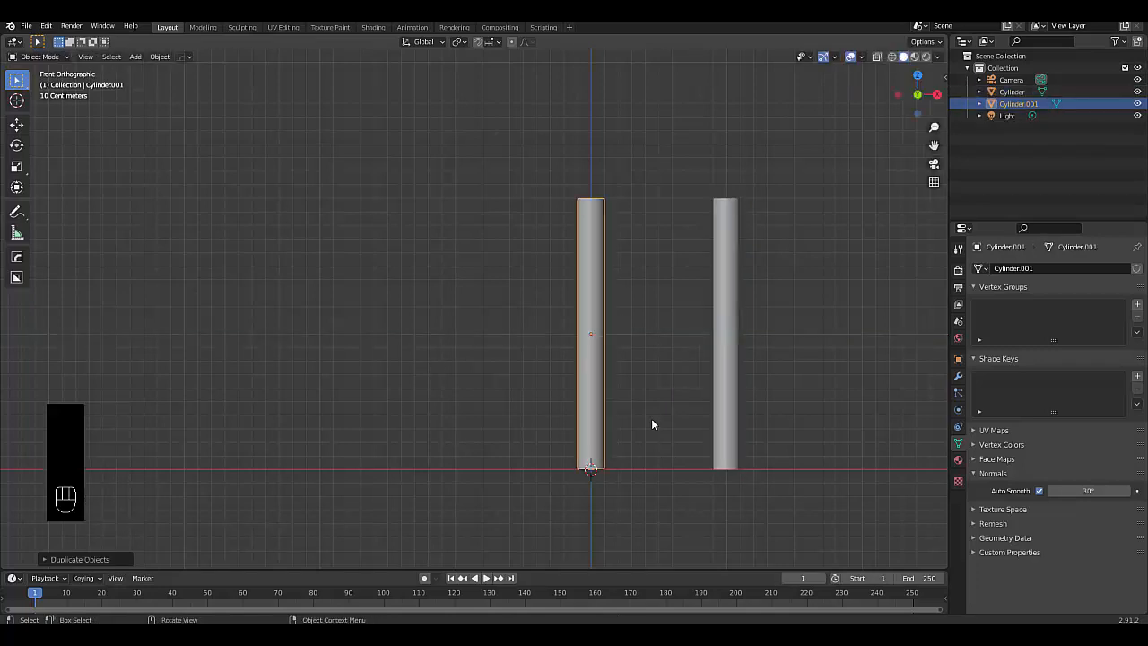
key("r")
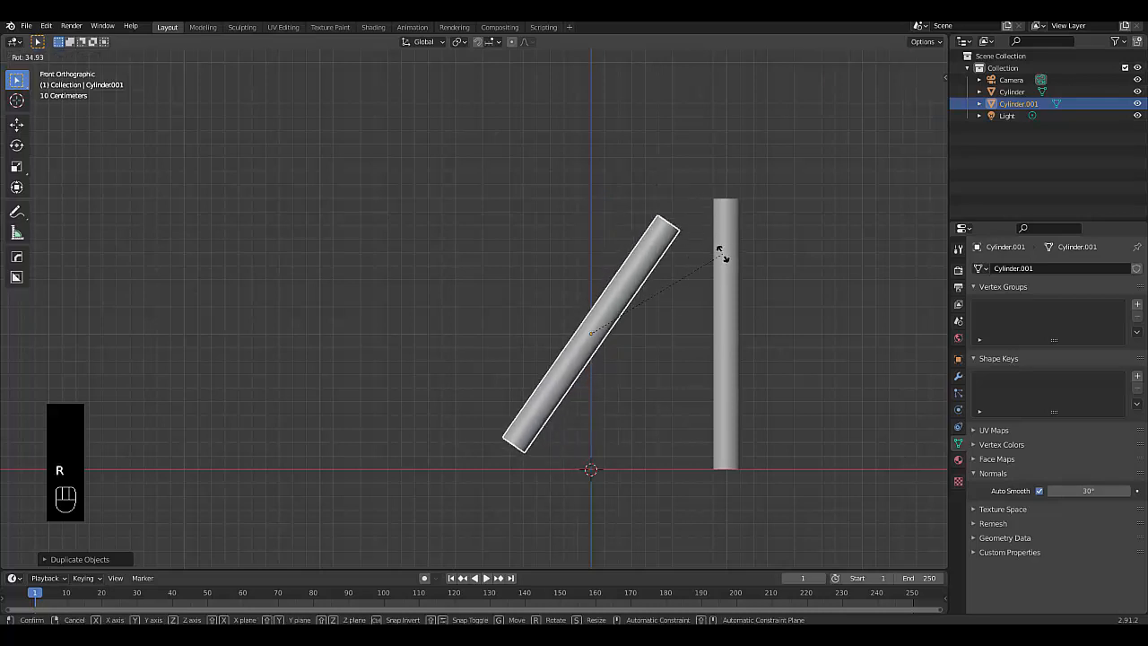
mouse_move(724, 265)
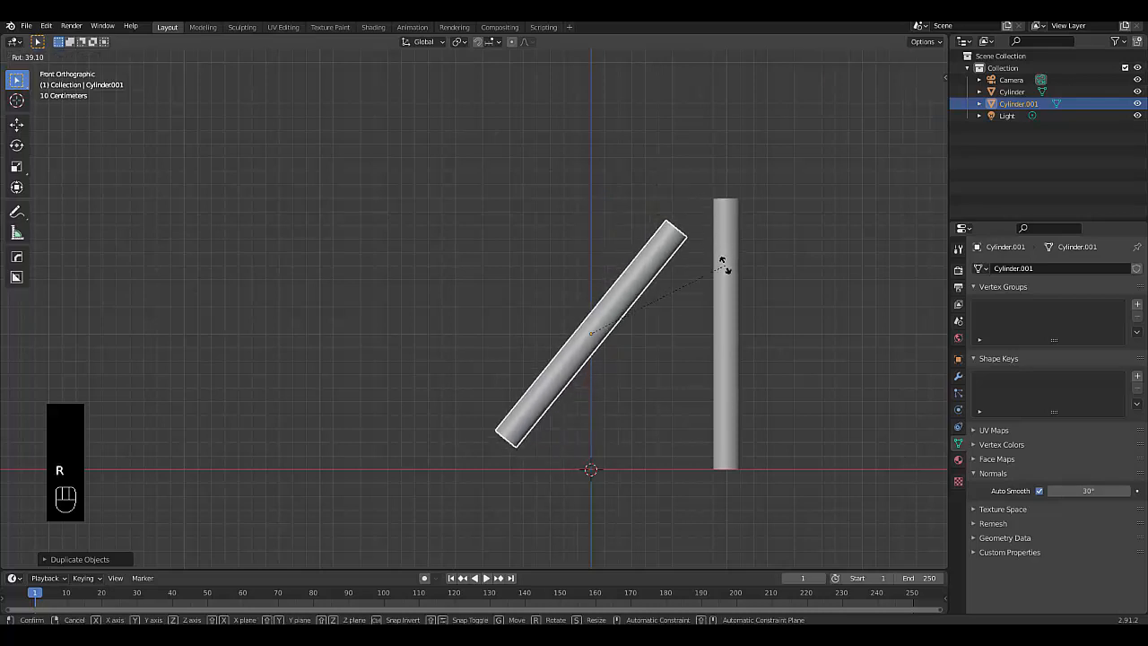
left_click(642, 233)
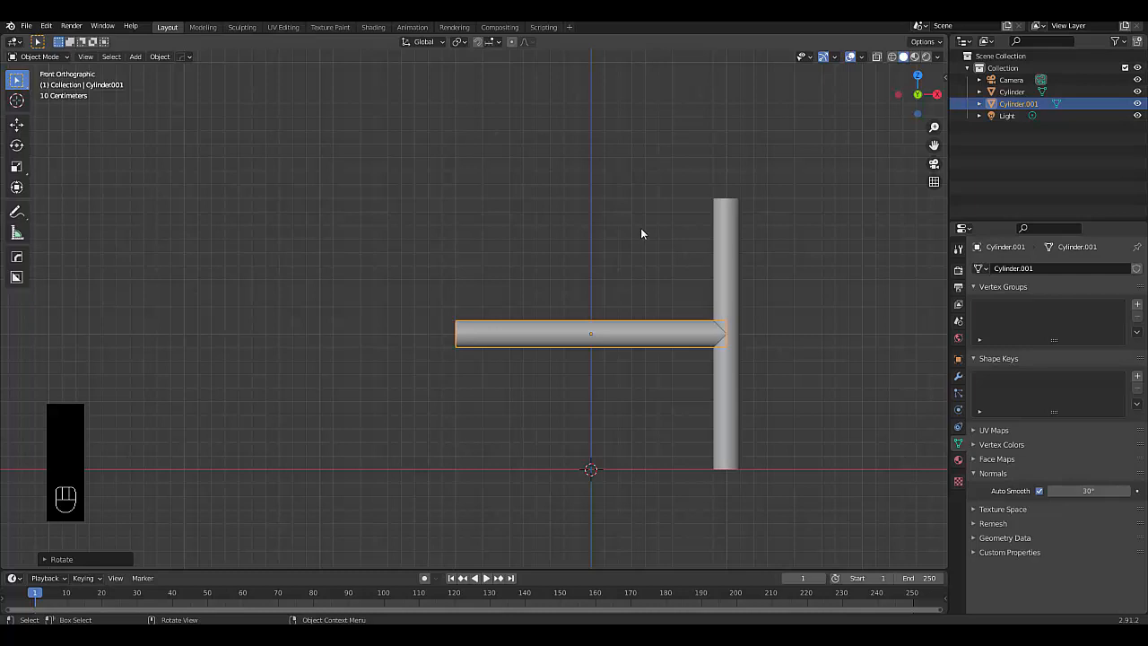
mouse_move(508, 343)
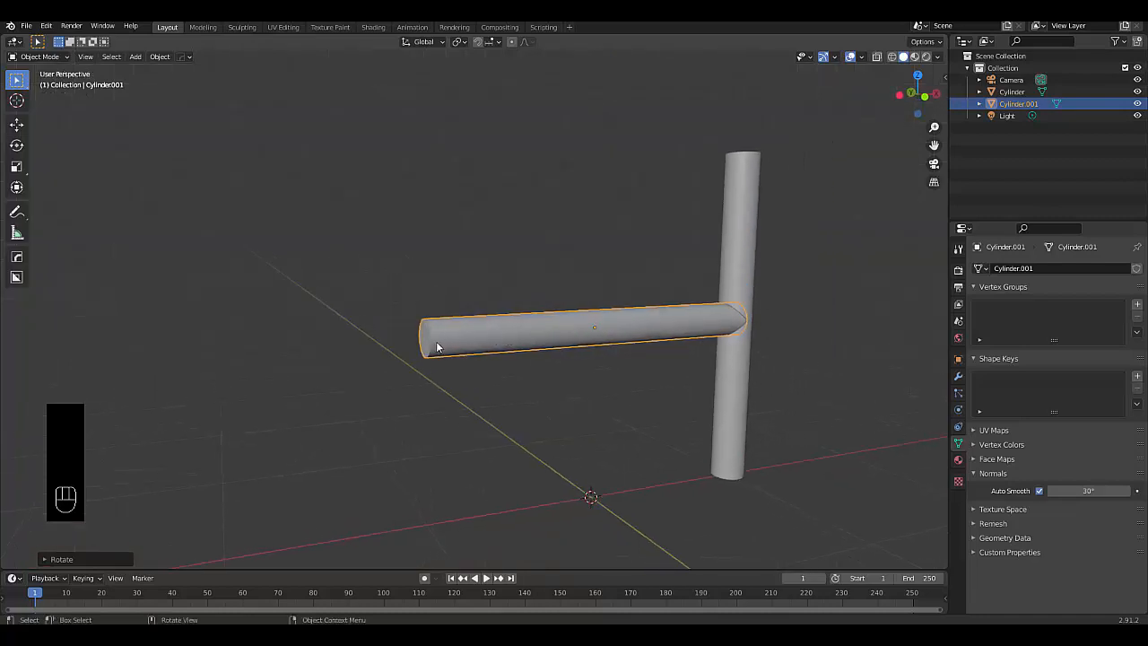
Step: In Edit Mode from front view, slide the rung's end vertices onto the upright pole
key("Tab")
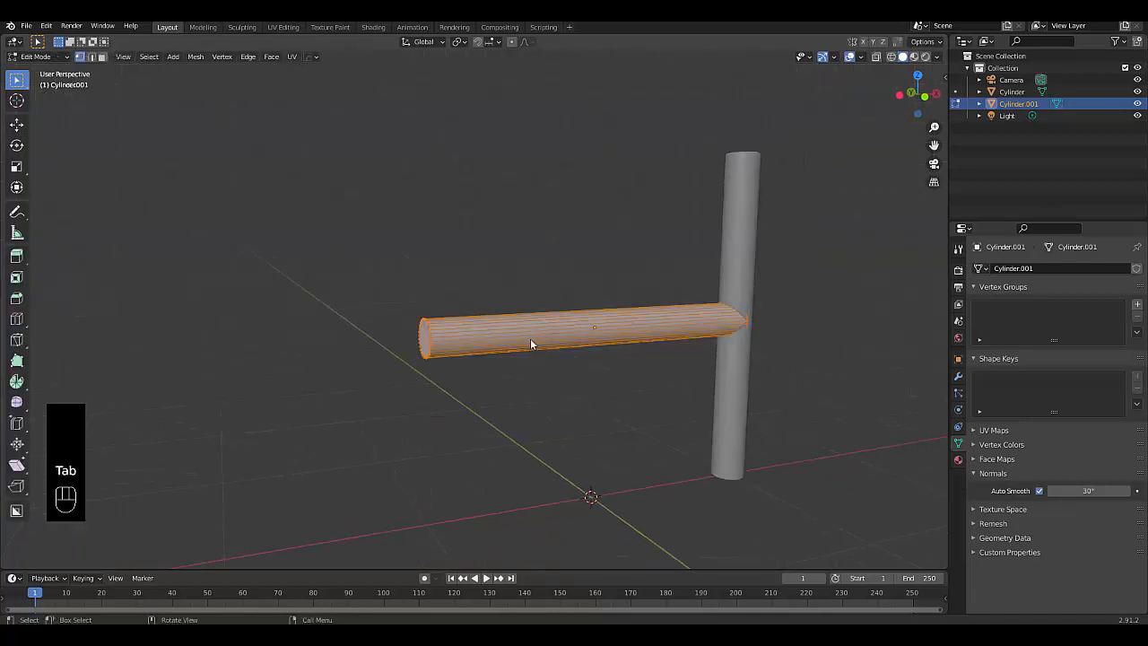
key("3")
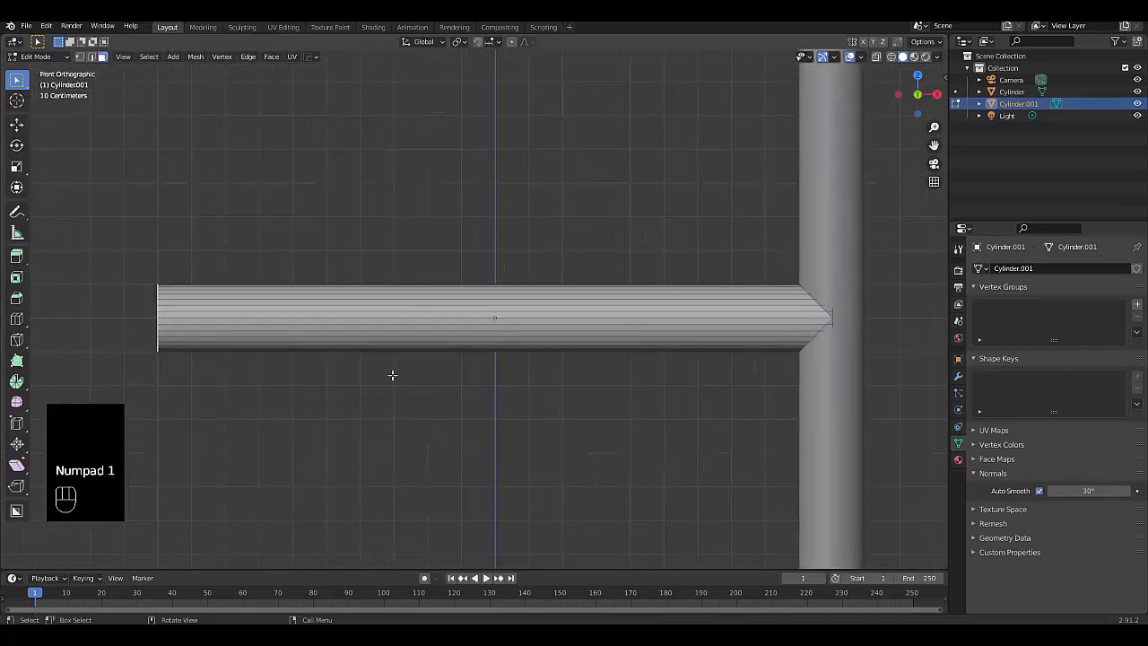
key("g")
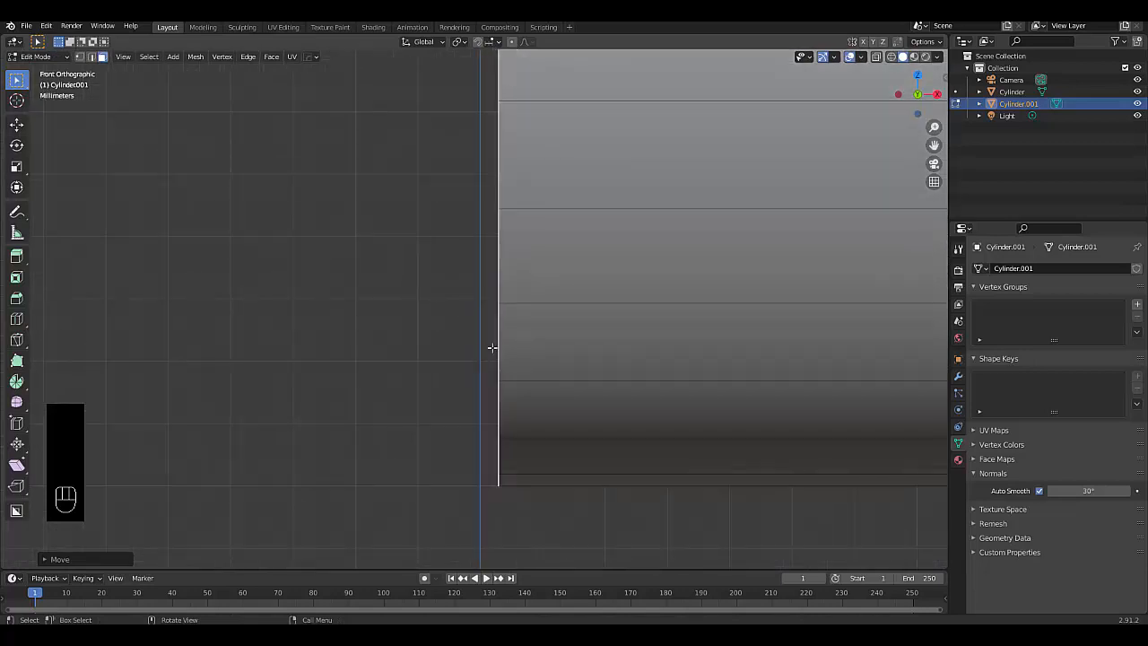
key("g")
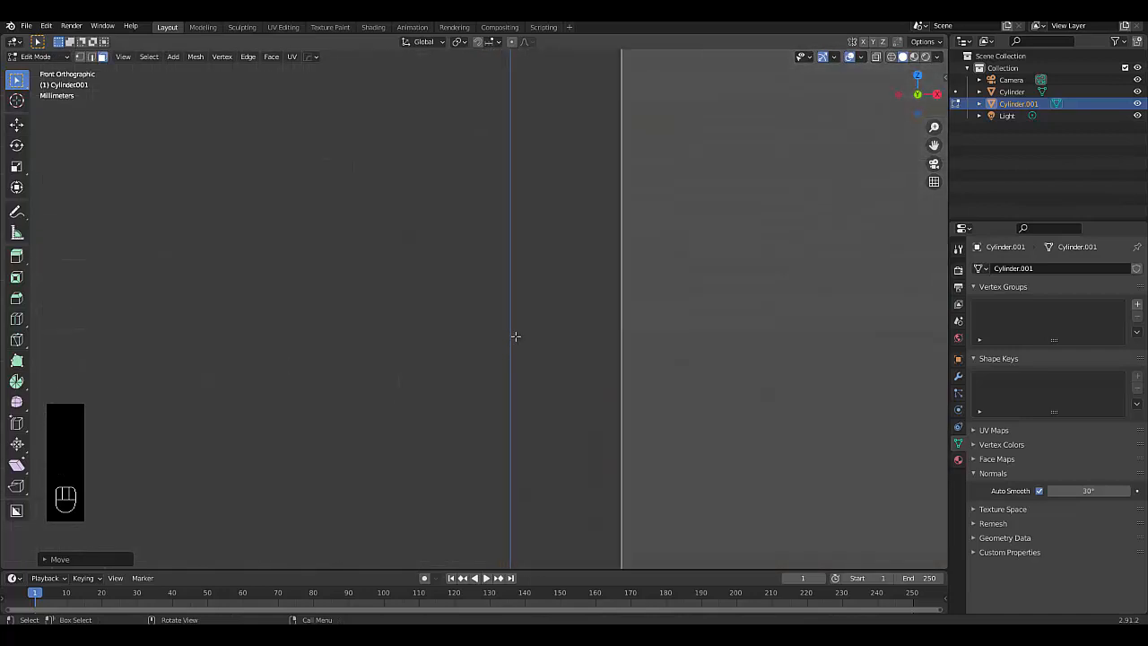
key("g")
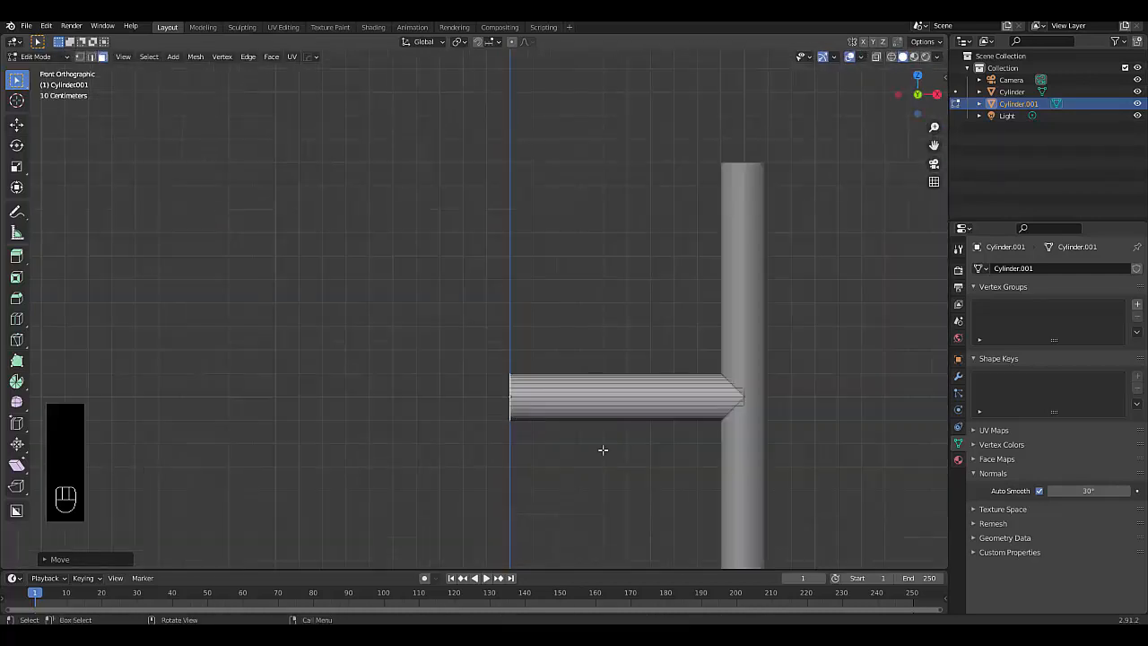
key("Tab")
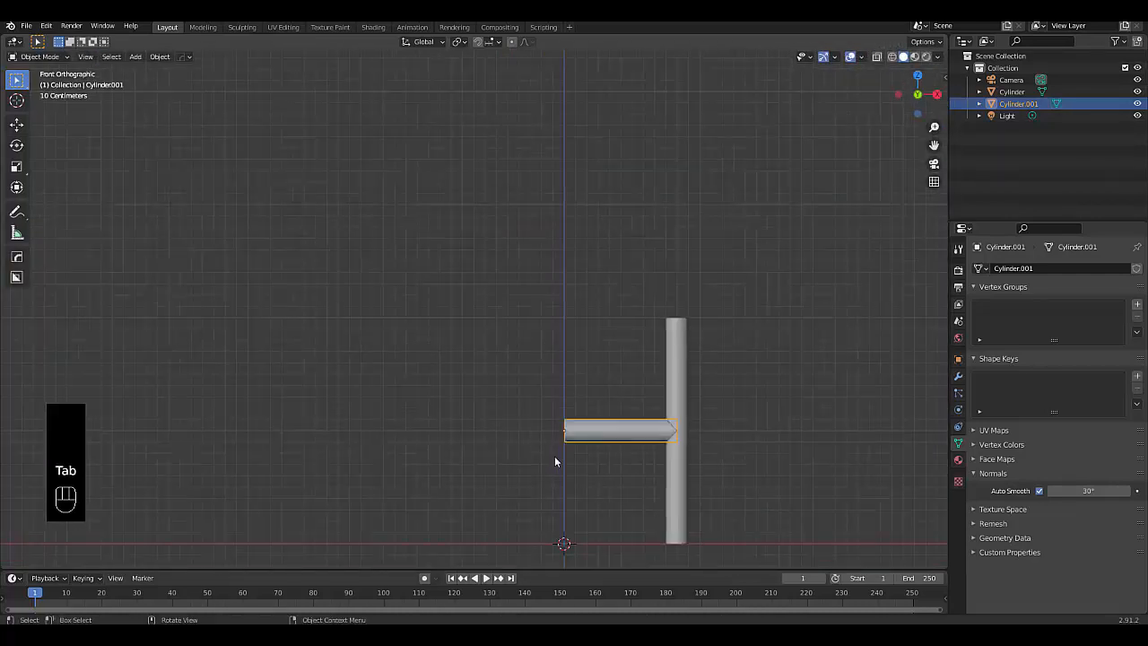
mouse_move(925, 322)
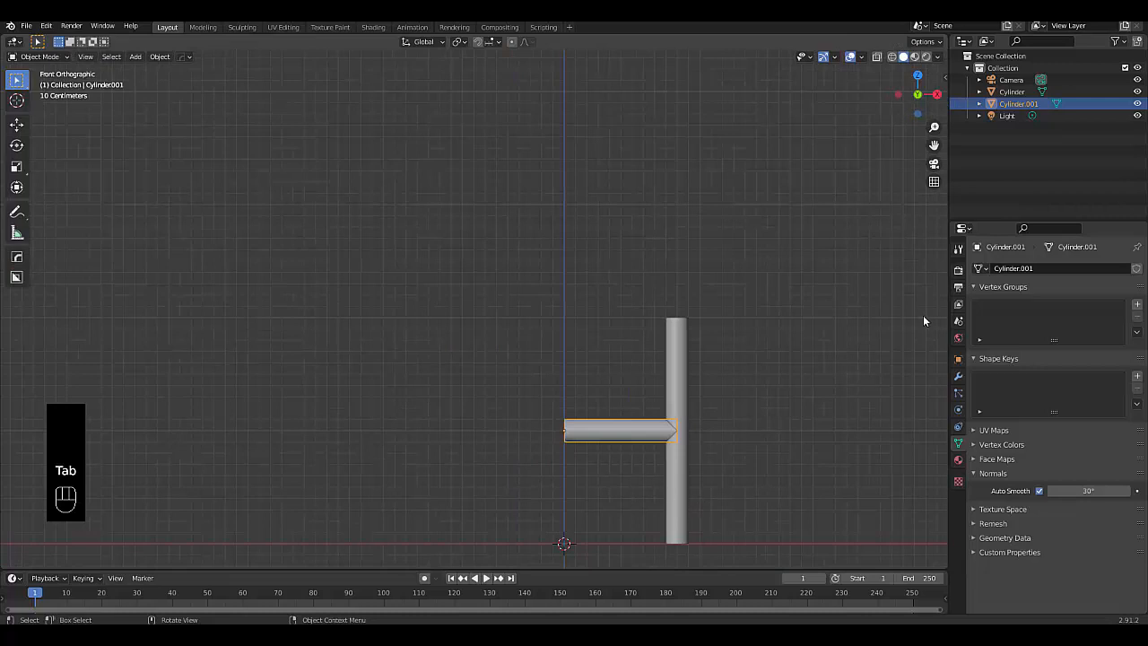
Step: Rename the upright cylinder 'ladder' and give it a Boolean Union with Cylinder.001
left_click(958, 376)
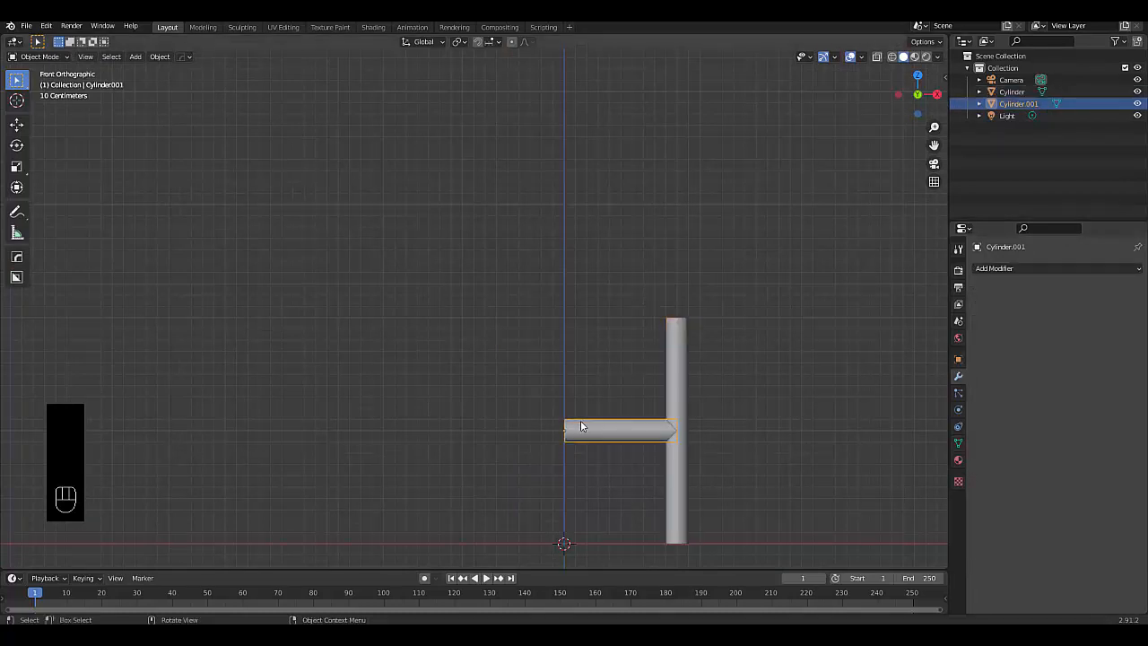
mouse_move(676, 354)
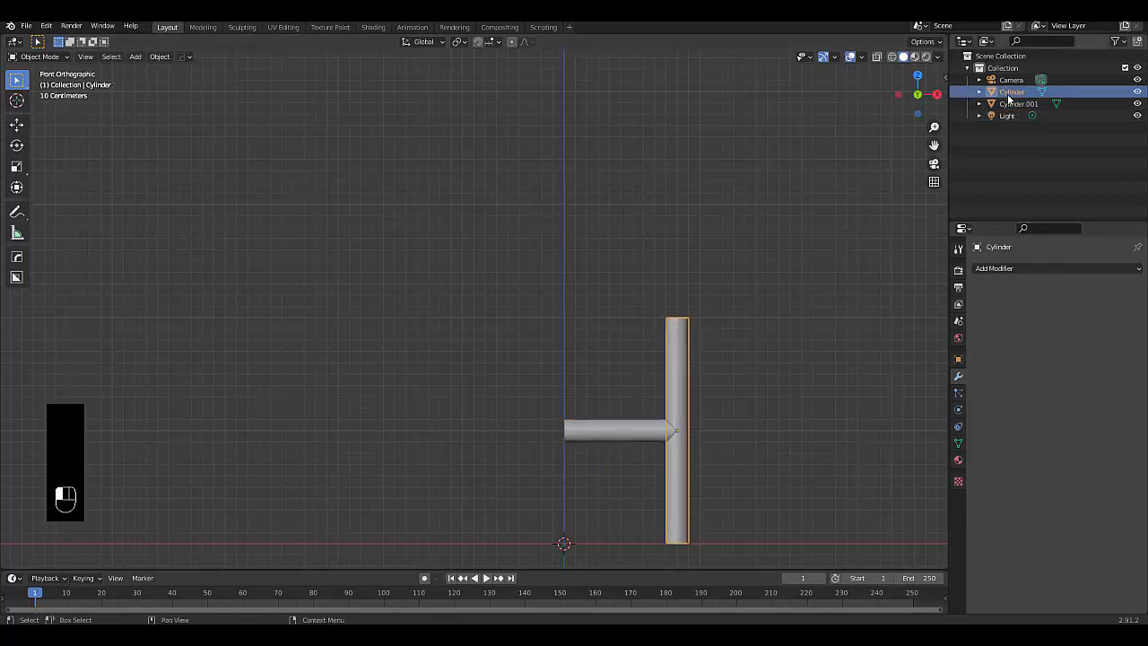
double_click(1012, 92)
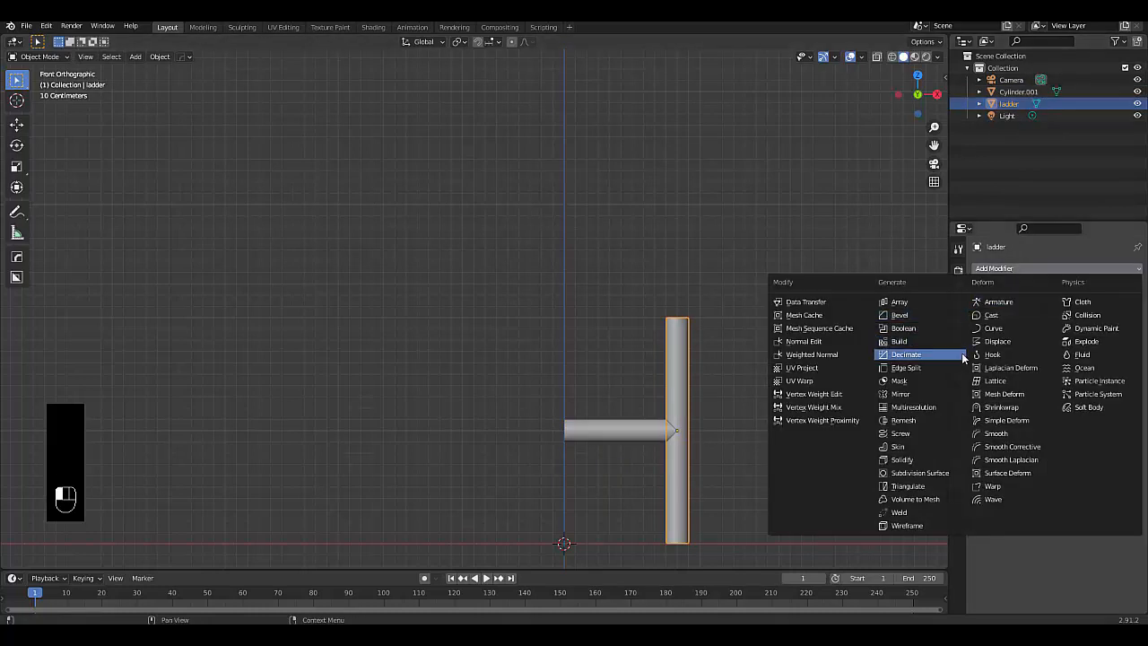
left_click(903, 328)
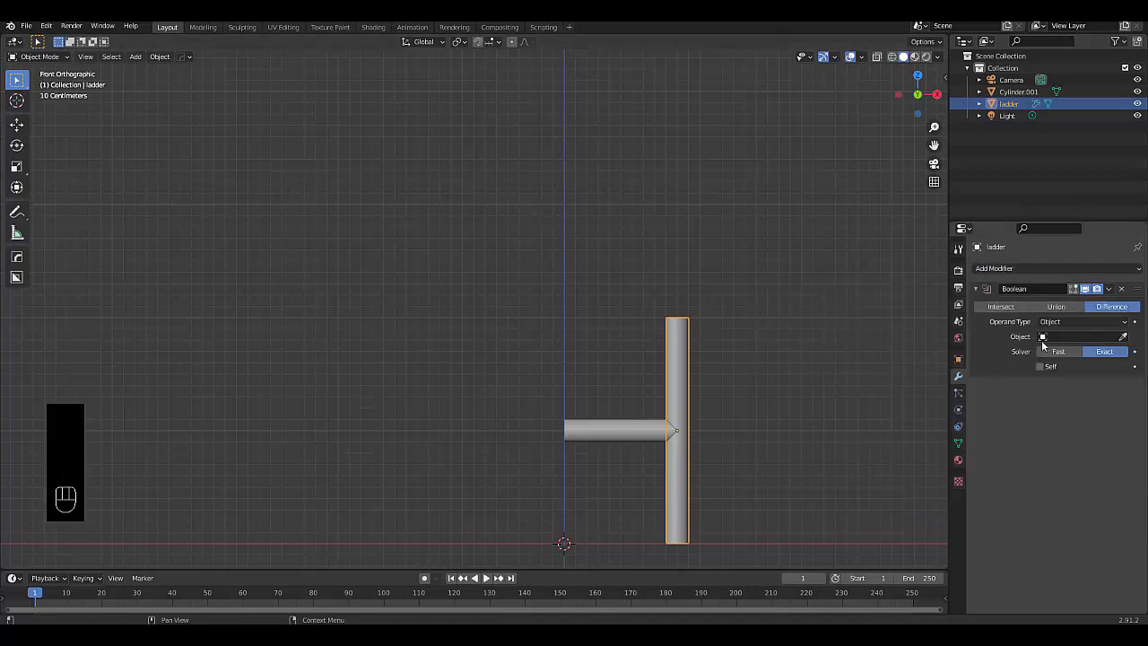
left_click(1076, 336)
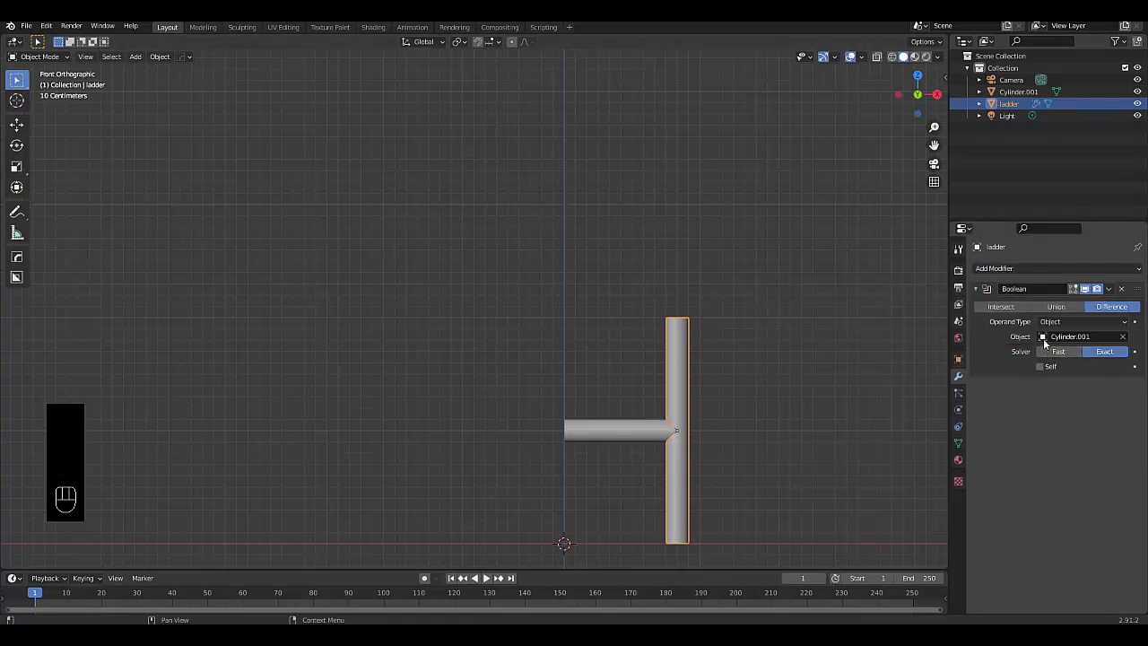
left_click(1056, 307)
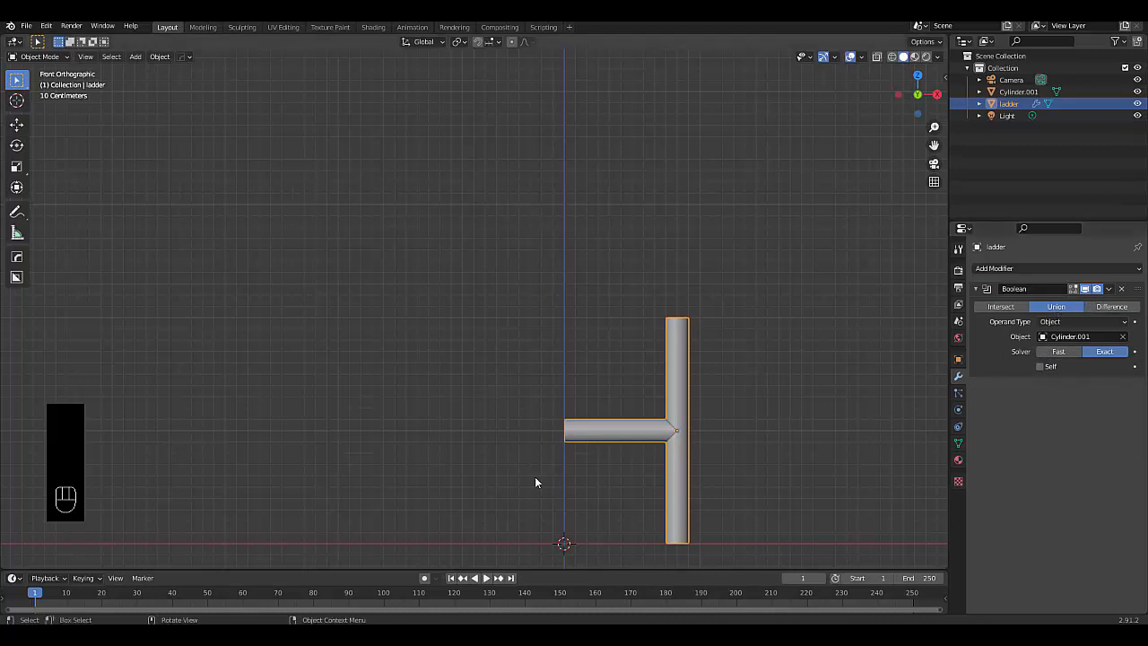
mouse_move(780, 450)
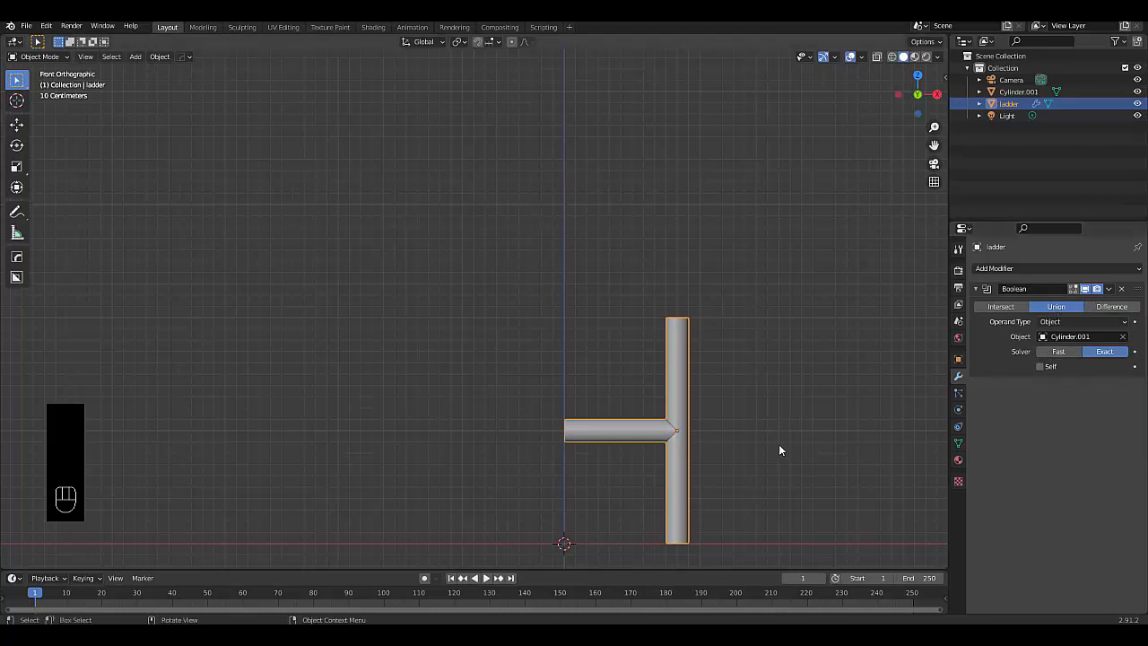
Step: Add a Mirror modifier and a new Empty, using the Empty as mirror object
left_click(993, 268)
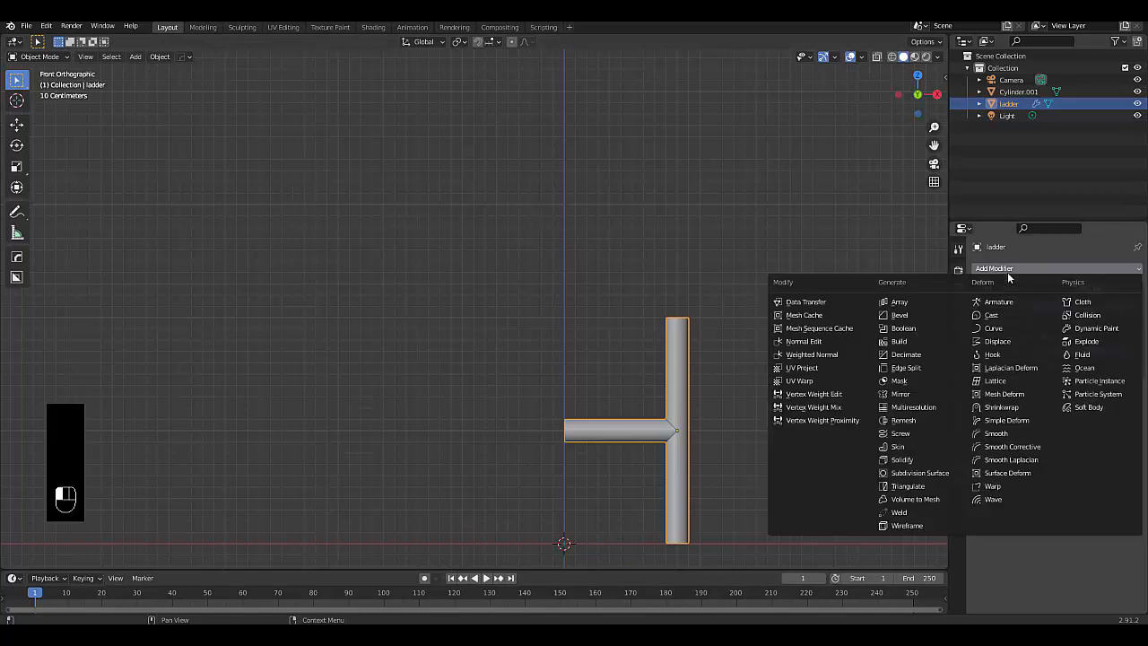
left_click(902, 328)
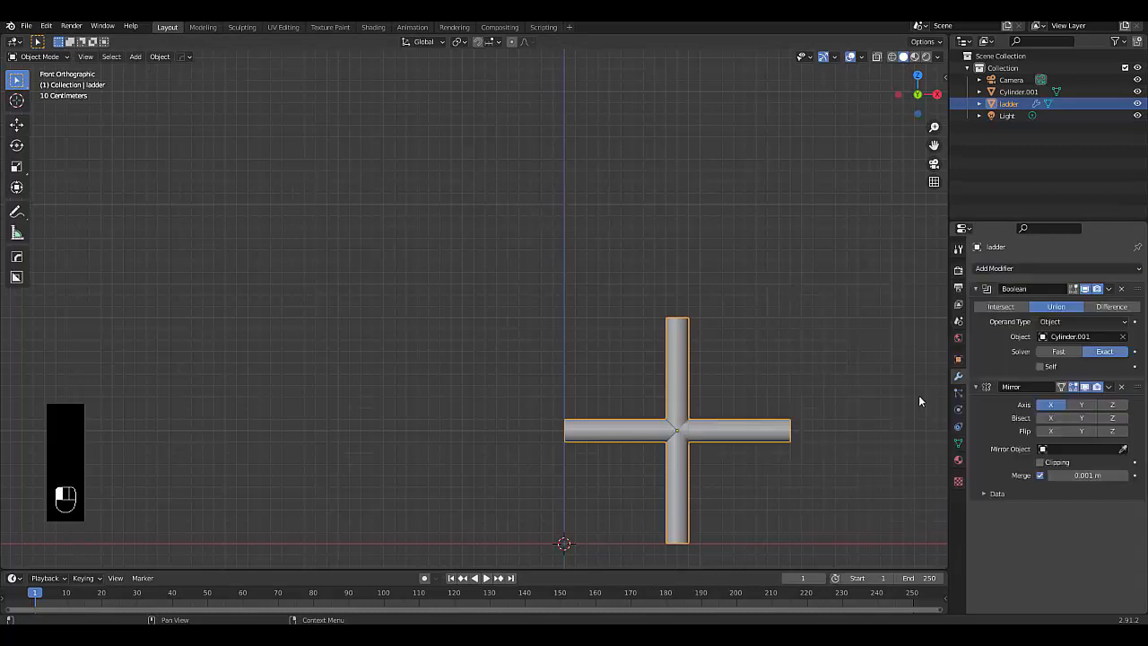
mouse_move(586, 484)
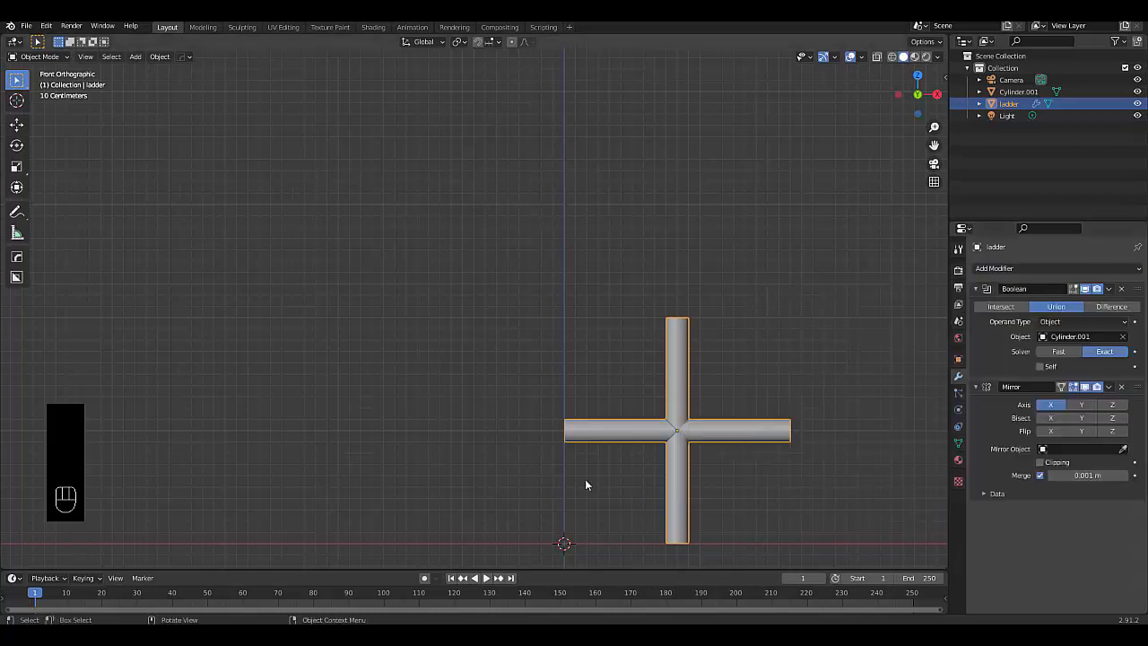
key("shift+a")
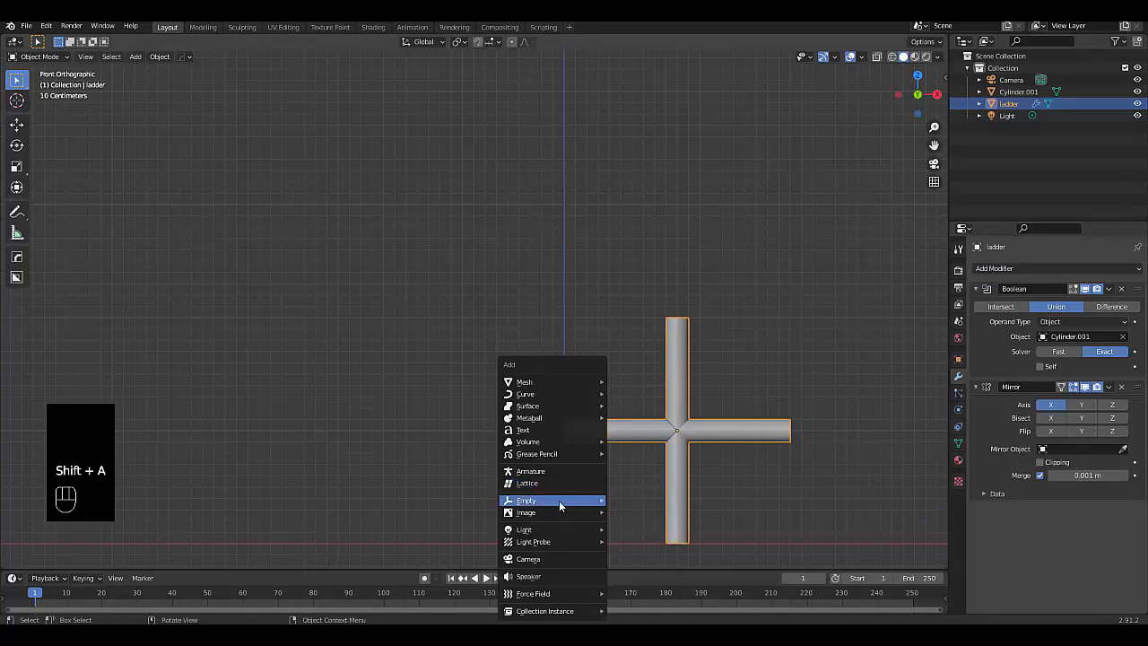
left_click(527, 499)
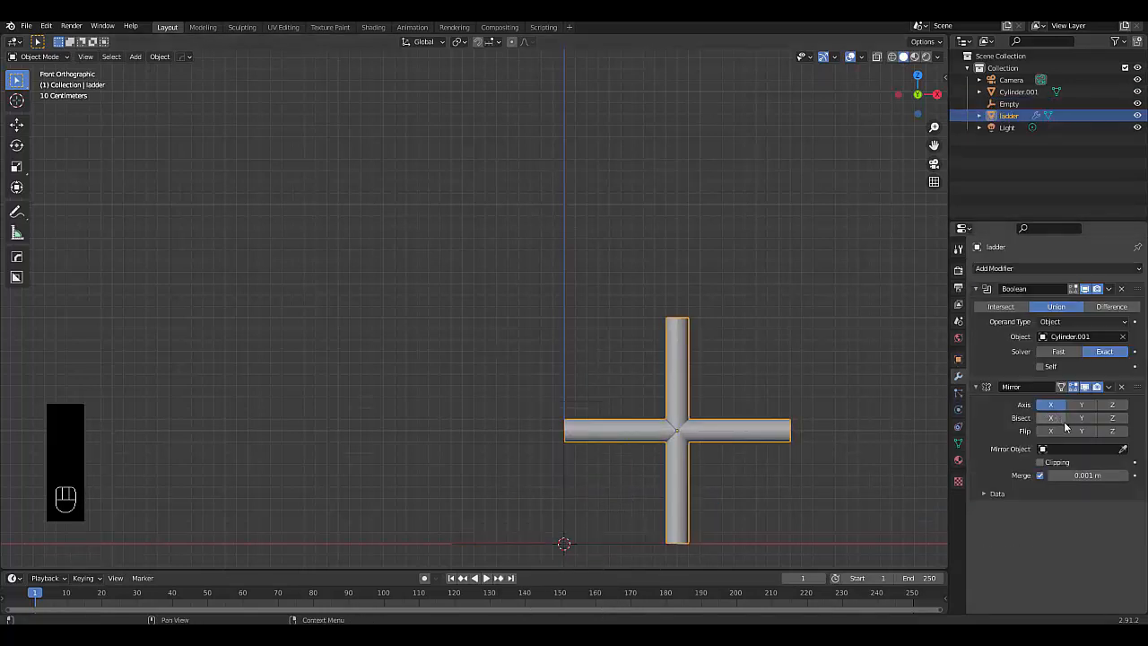
left_click(1076, 448)
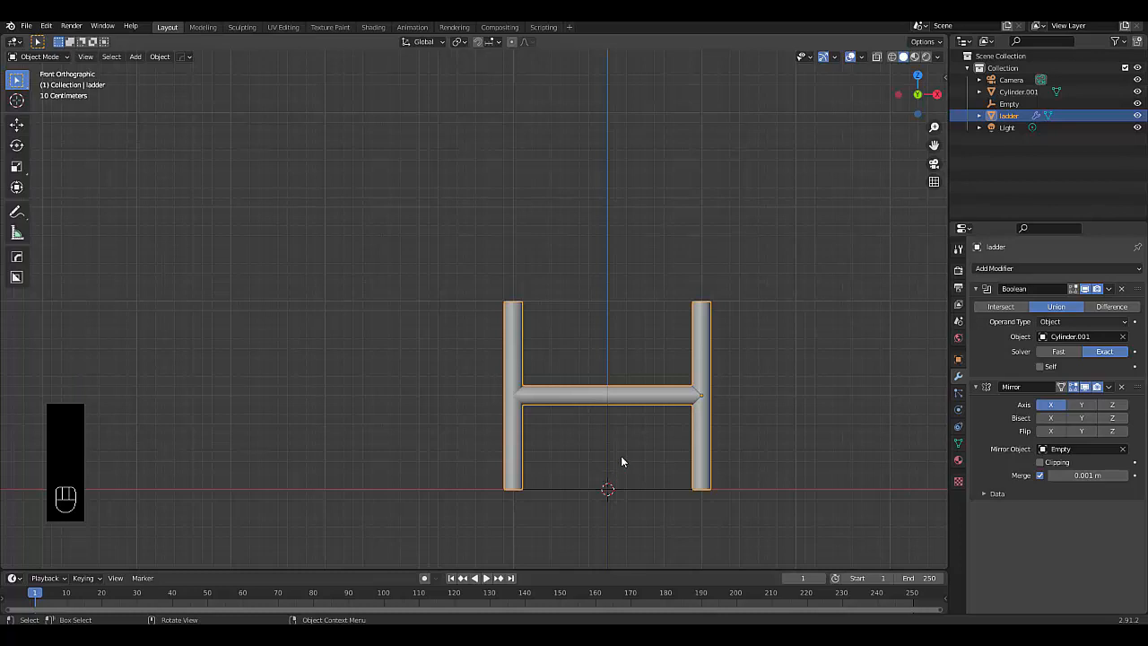
Step: Add an Array modifier, fold the Boolean and Mirror panels, and set Z offset to 1.000
left_click(994, 268)
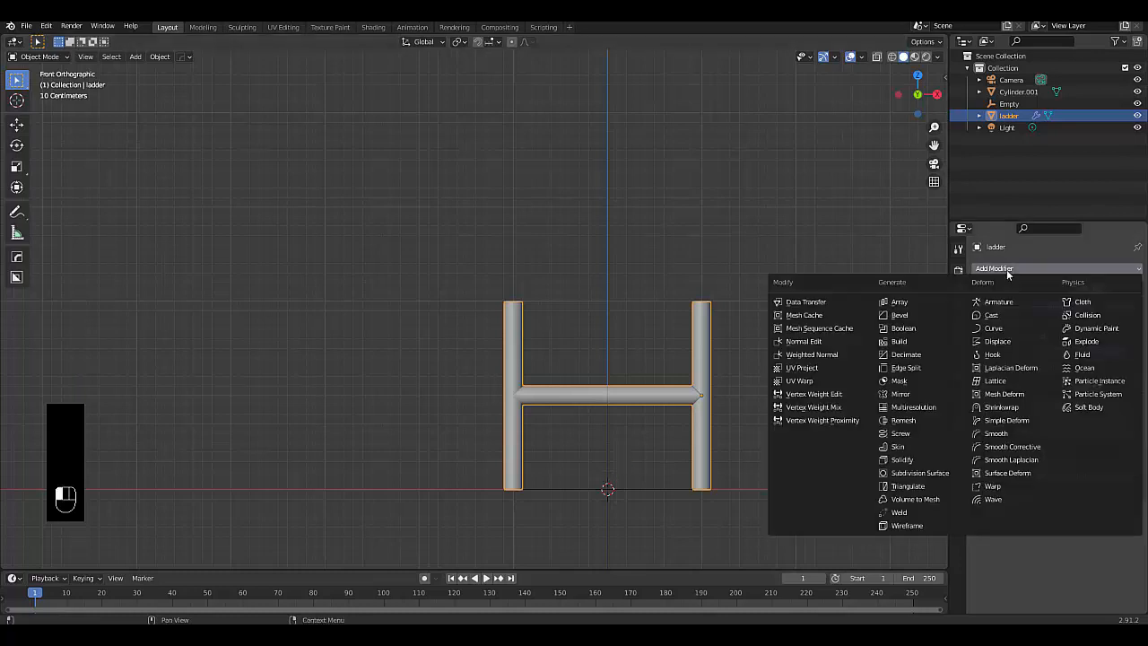
mouse_move(899, 301)
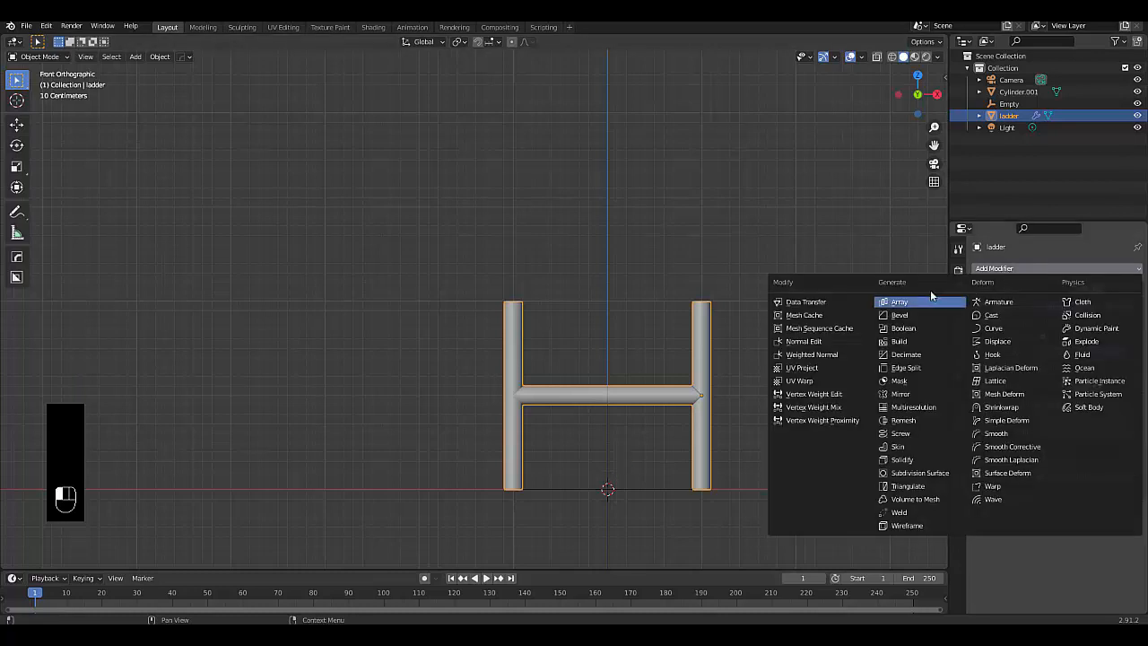
mouse_move(900, 301)
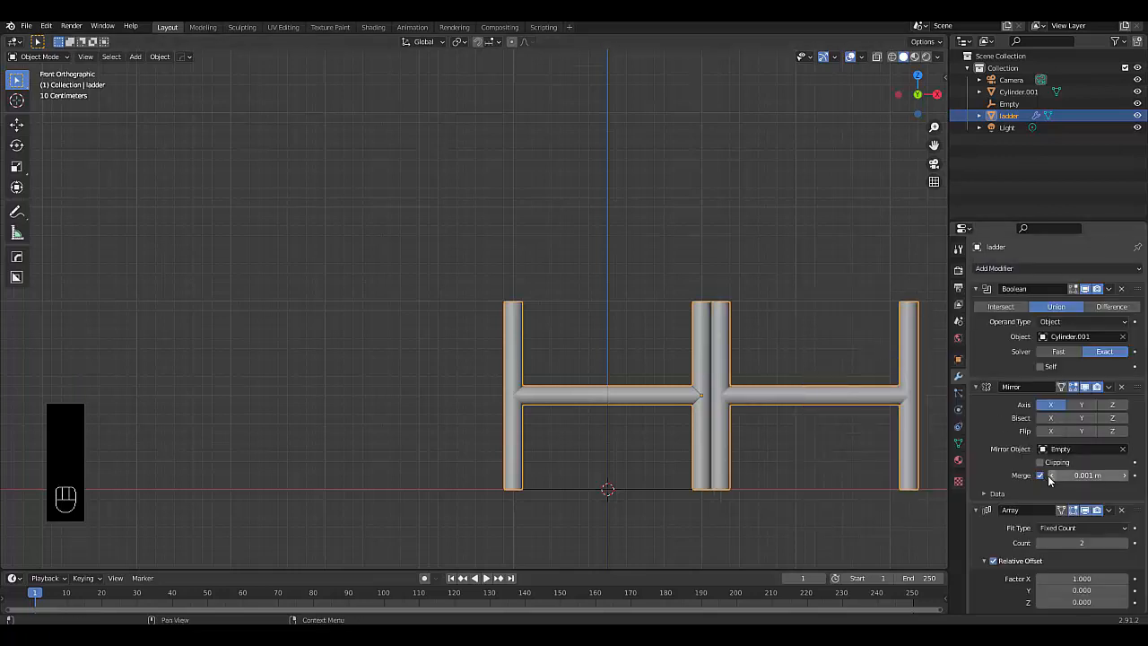
left_click(975, 288)
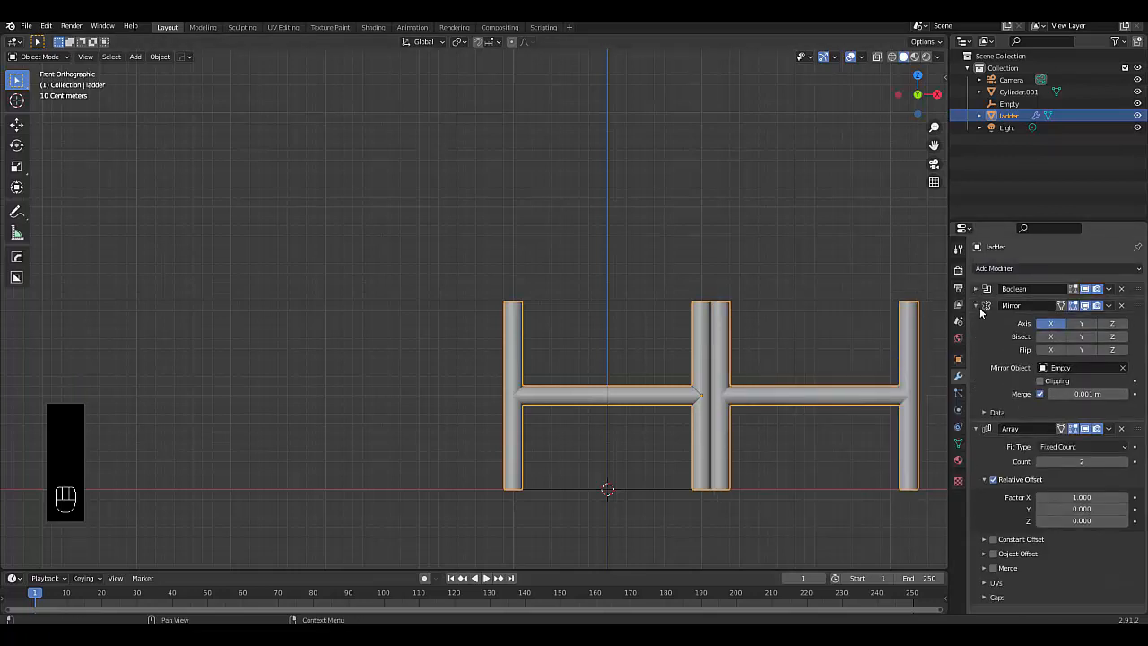
left_click(975, 305)
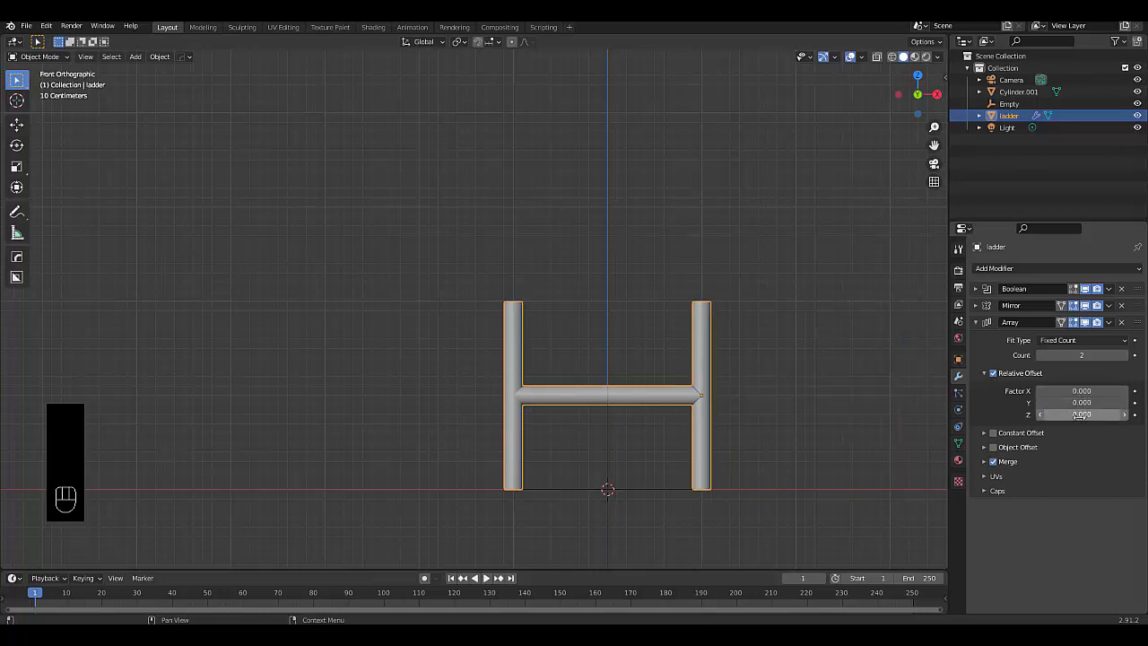
type("1.000")
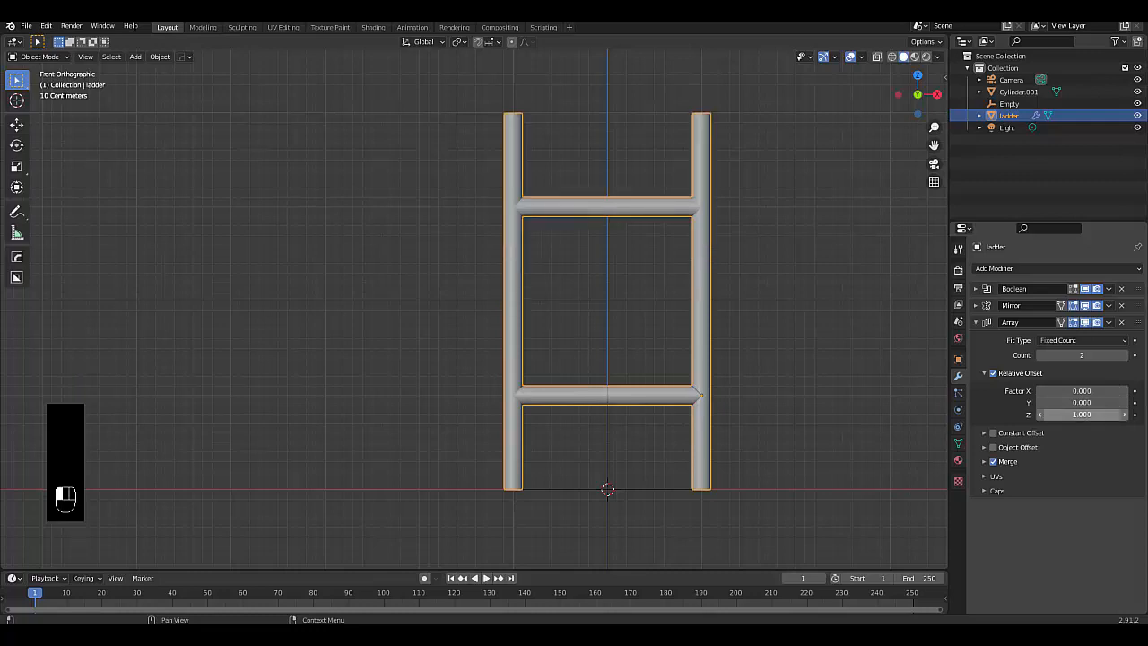
left_click(984, 374)
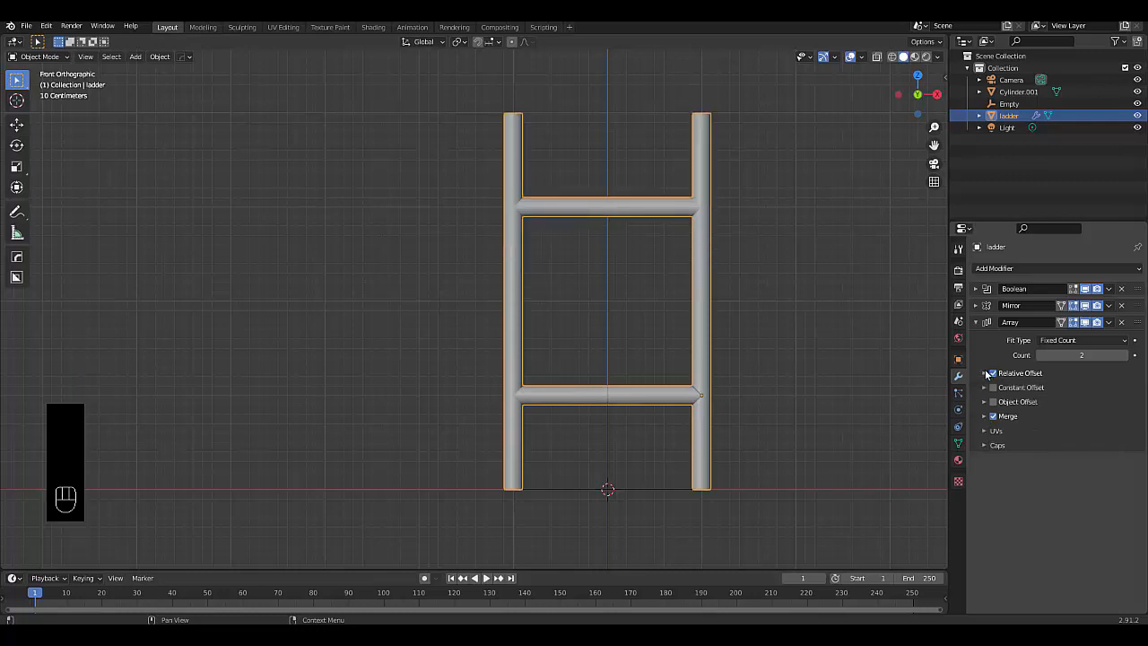
mouse_move(970, 414)
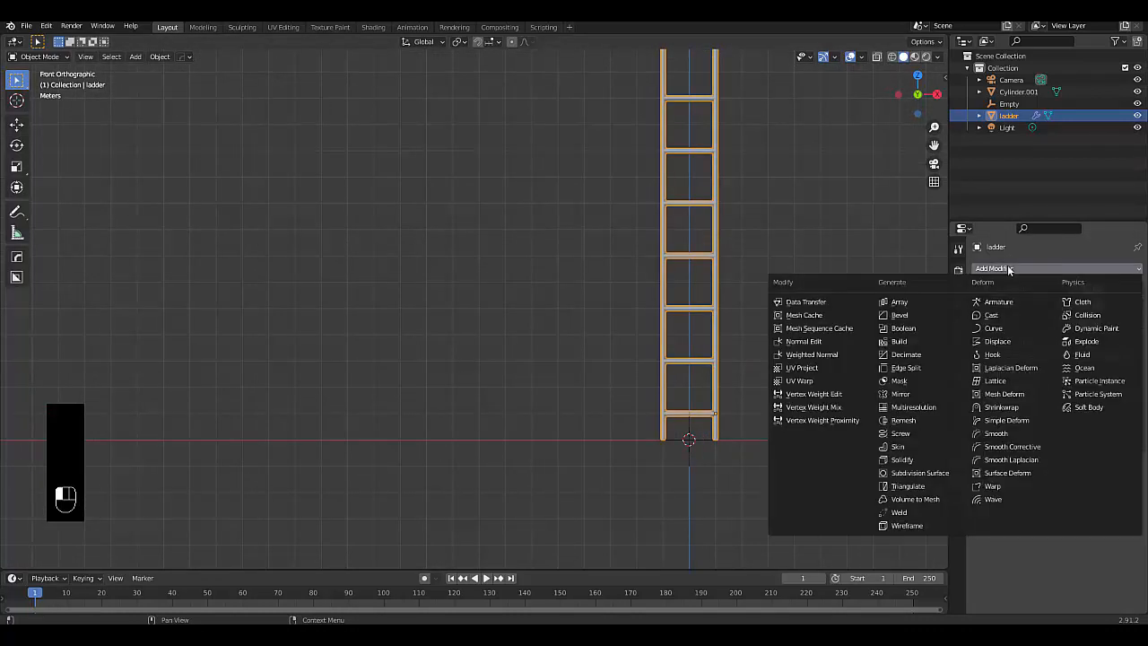
mouse_move(993, 327)
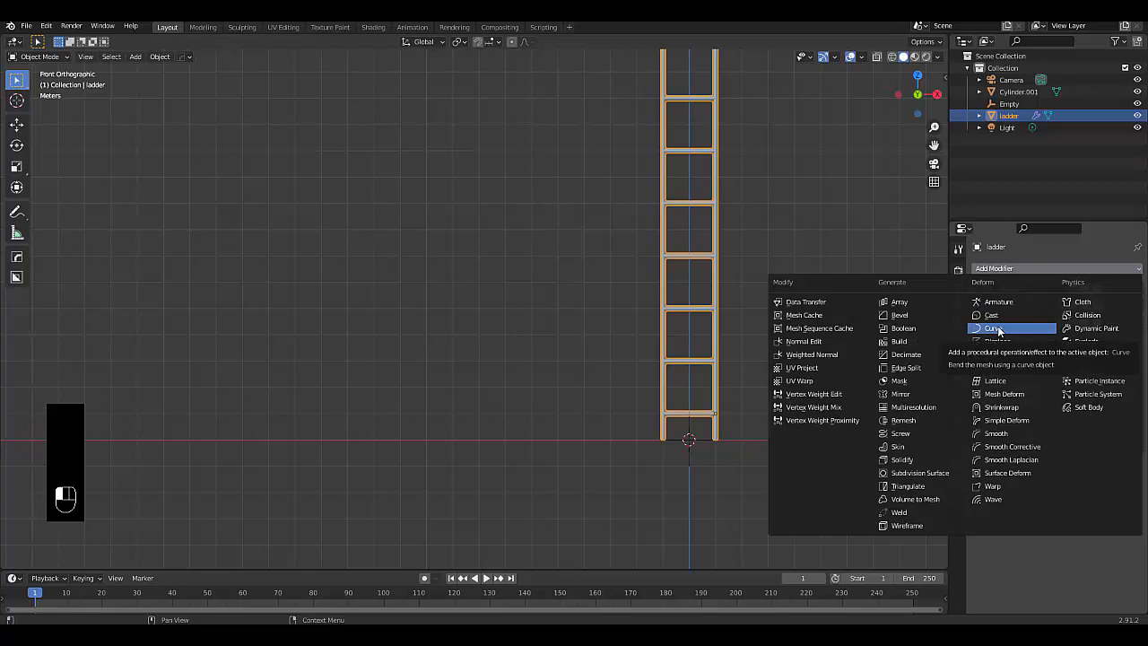
Step: Choose Curve from the Deform modifiers to add it to the ladder
left_click(992, 327)
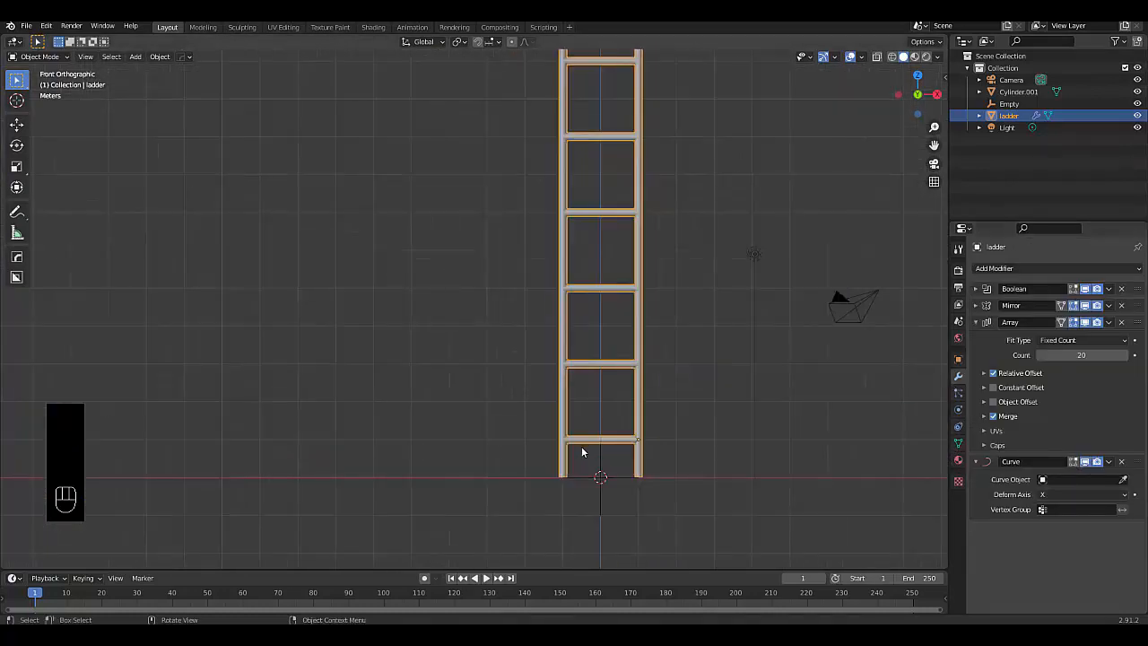
Step: Add a Bezier curve, rotate it upright, scale it to ladder height, and reposition it
key("shift+a")
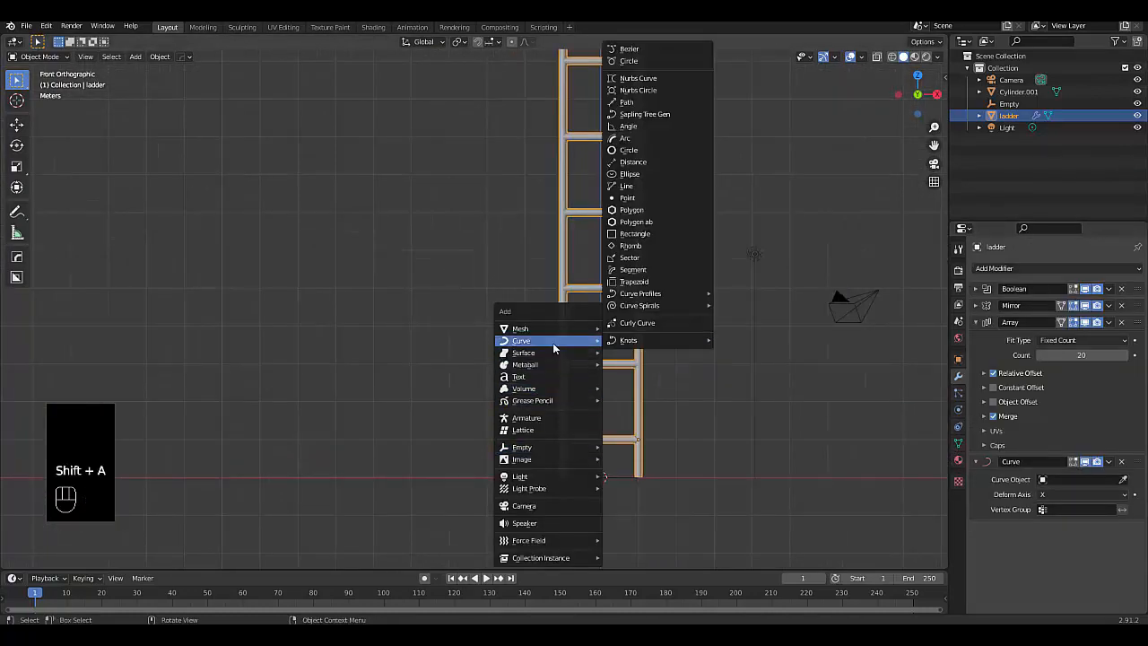
mouse_move(638, 89)
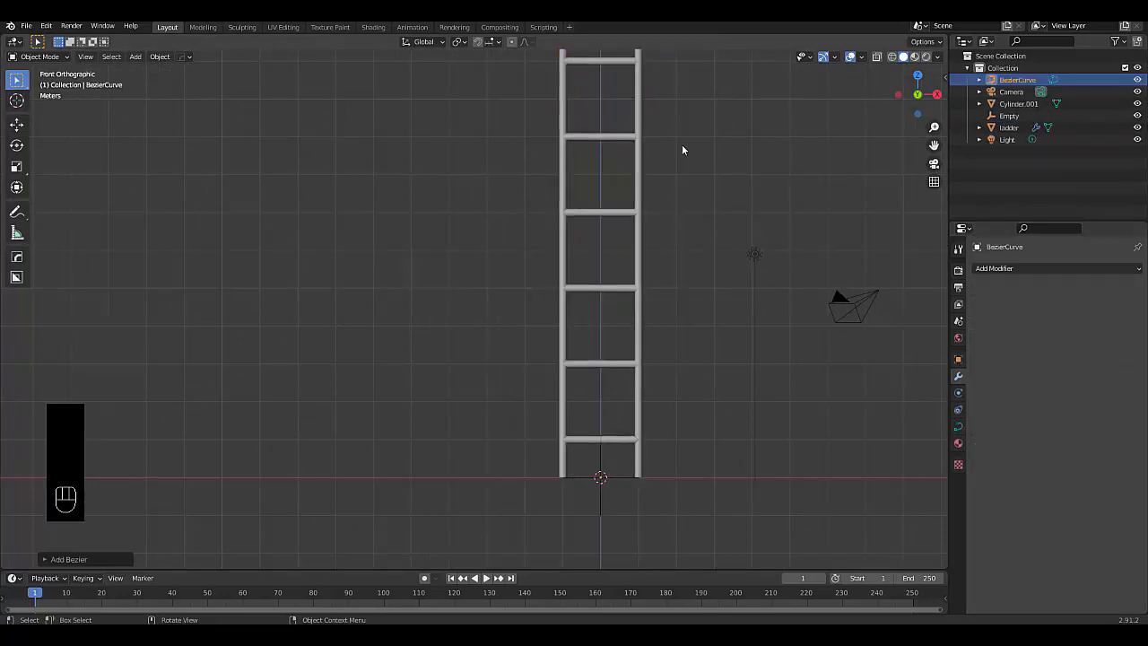
left_click_drag(681, 150, 787, 421)
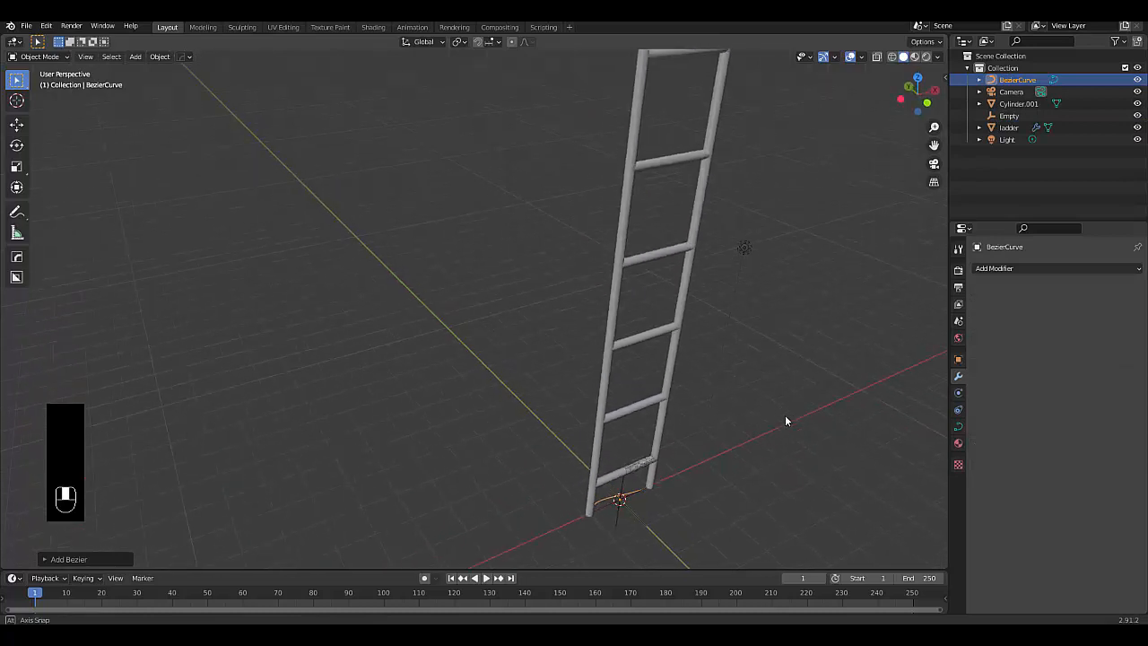
key("r")
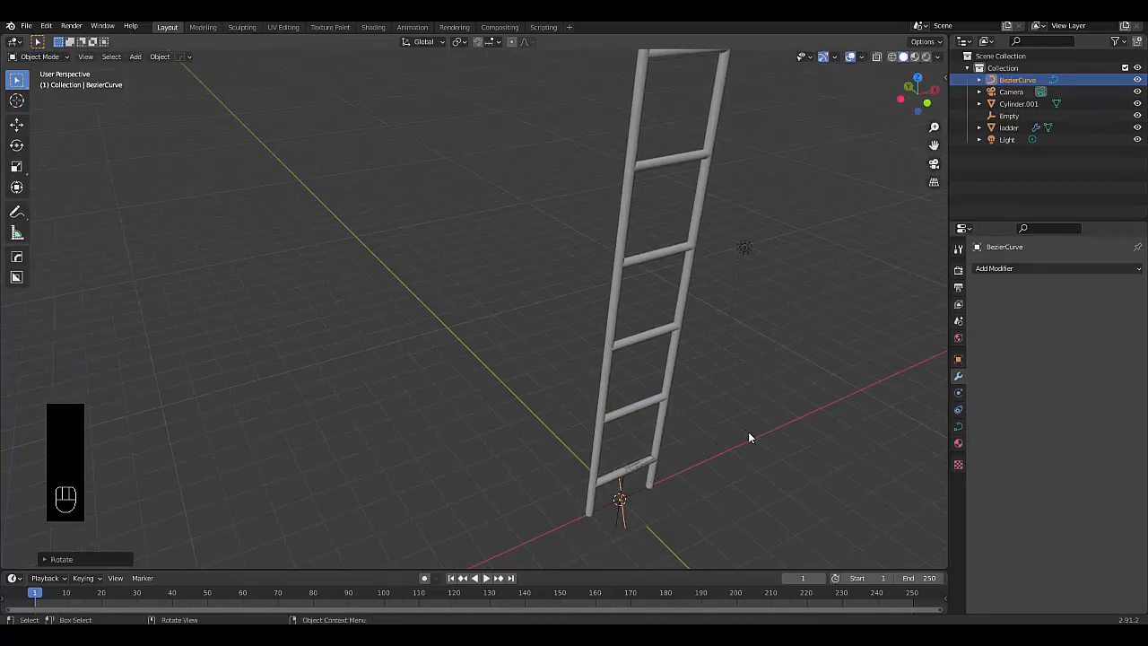
key("s")
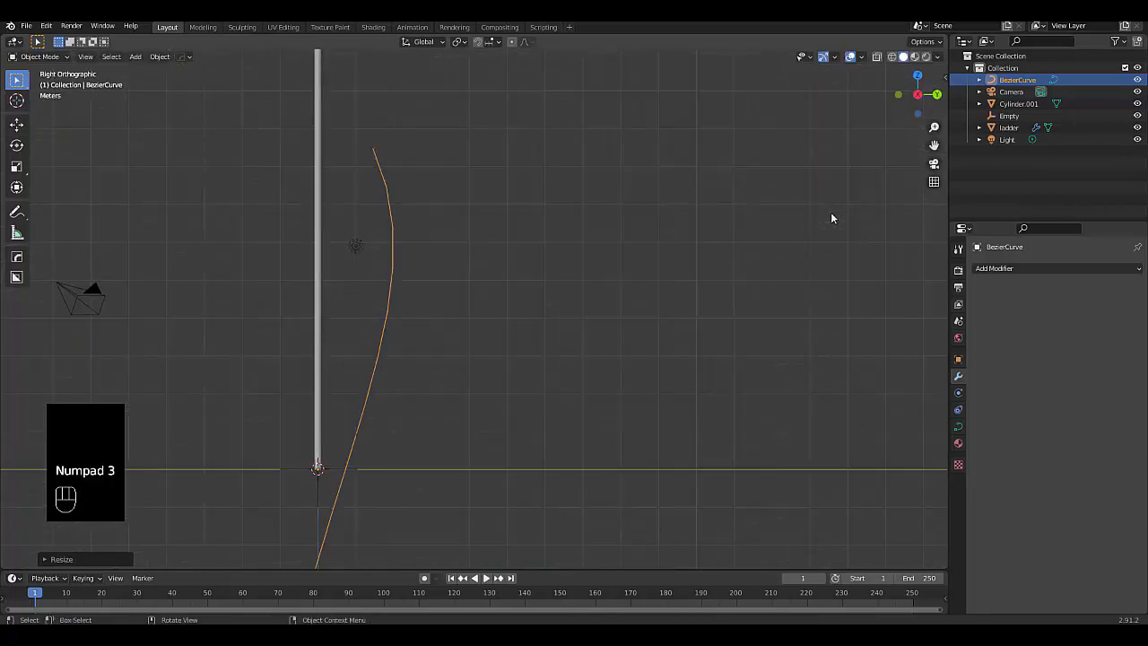
key("g")
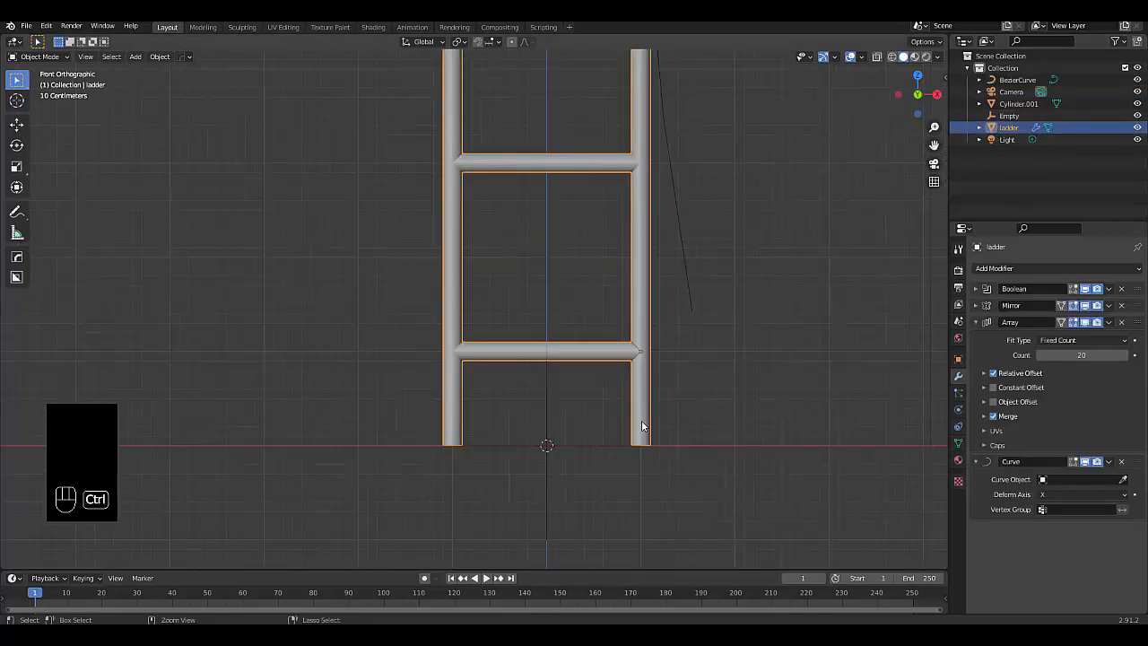
Step: Apply the ladder's object transforms with Ctrl+A and shade the ladder smooth
key("ctrl+a")
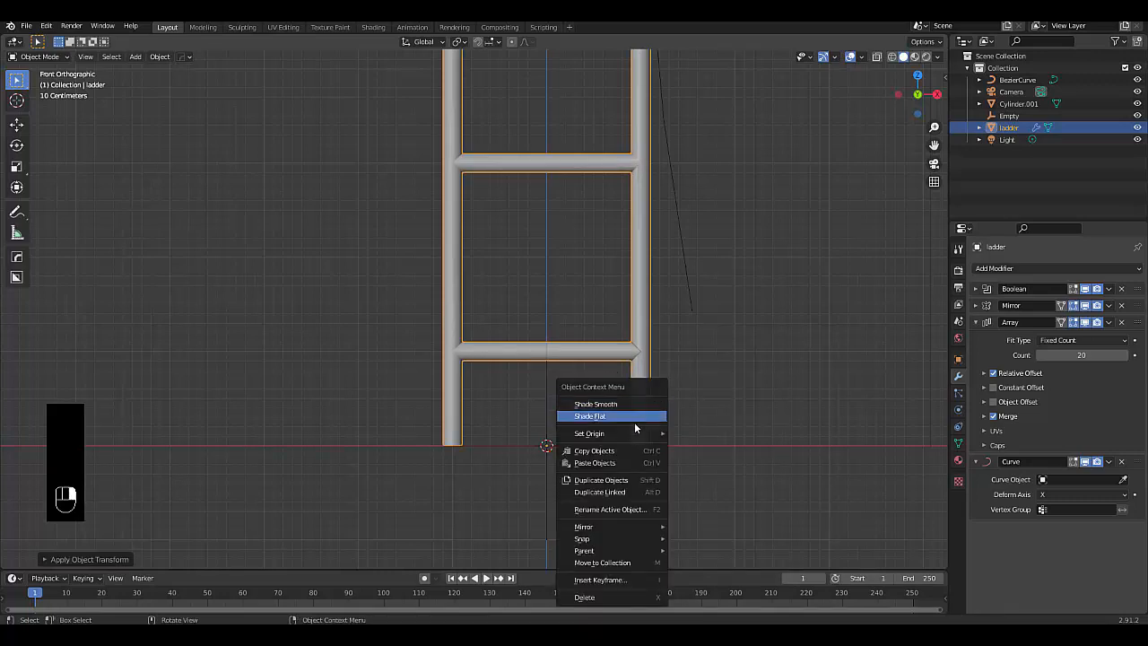
left_click(590, 415)
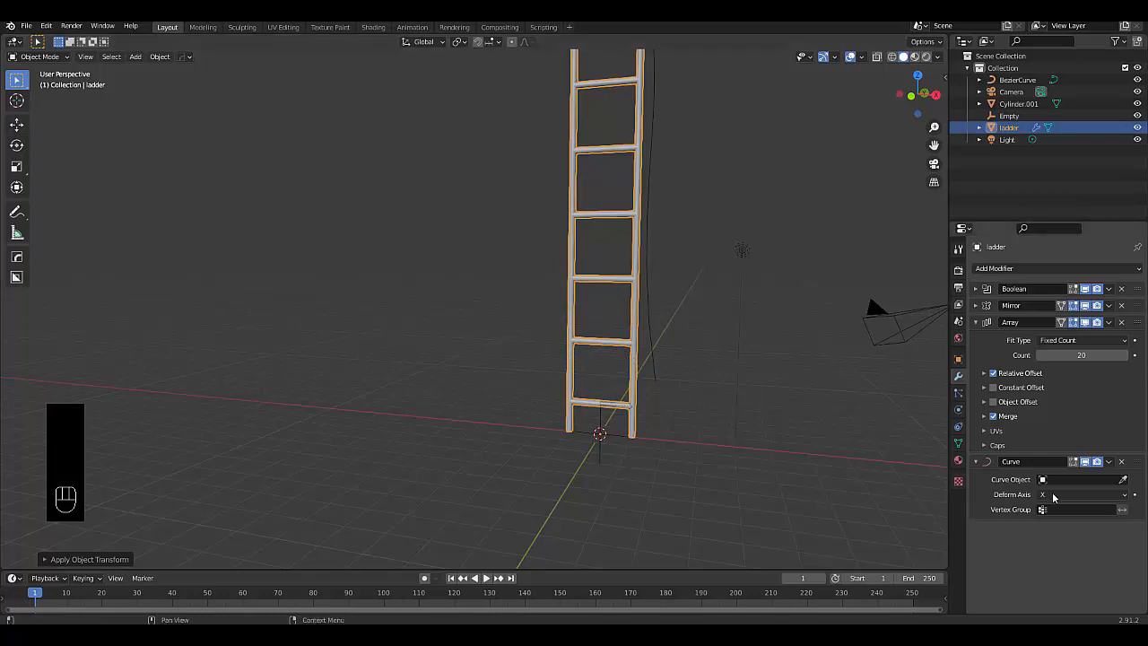
left_click(1076, 479)
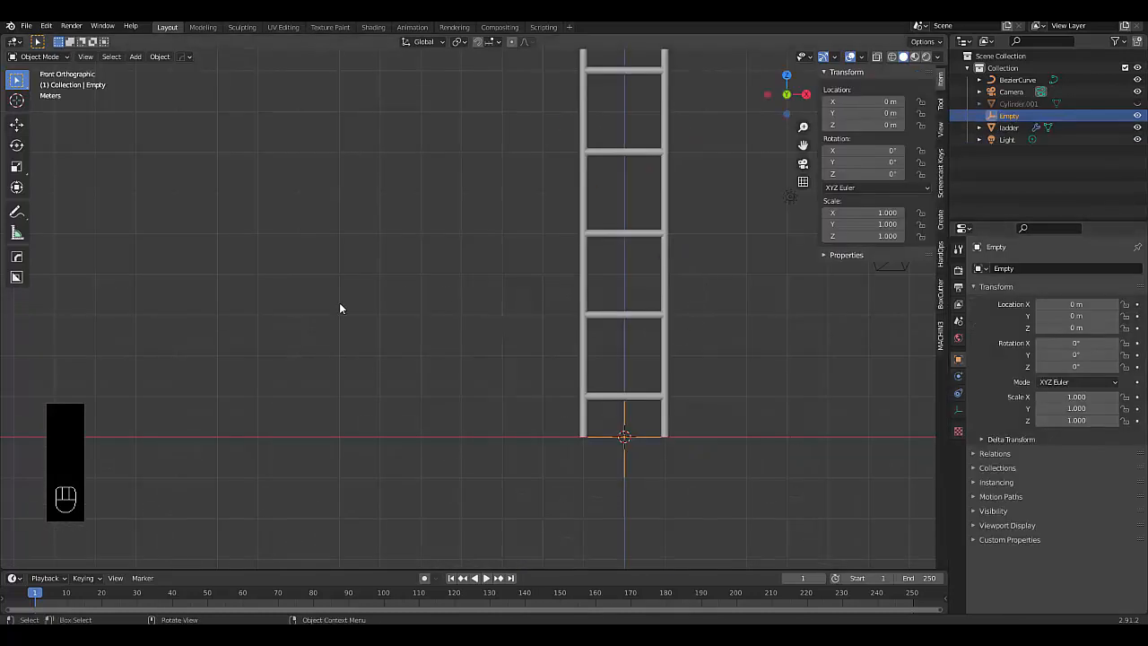
left_click(1008, 127)
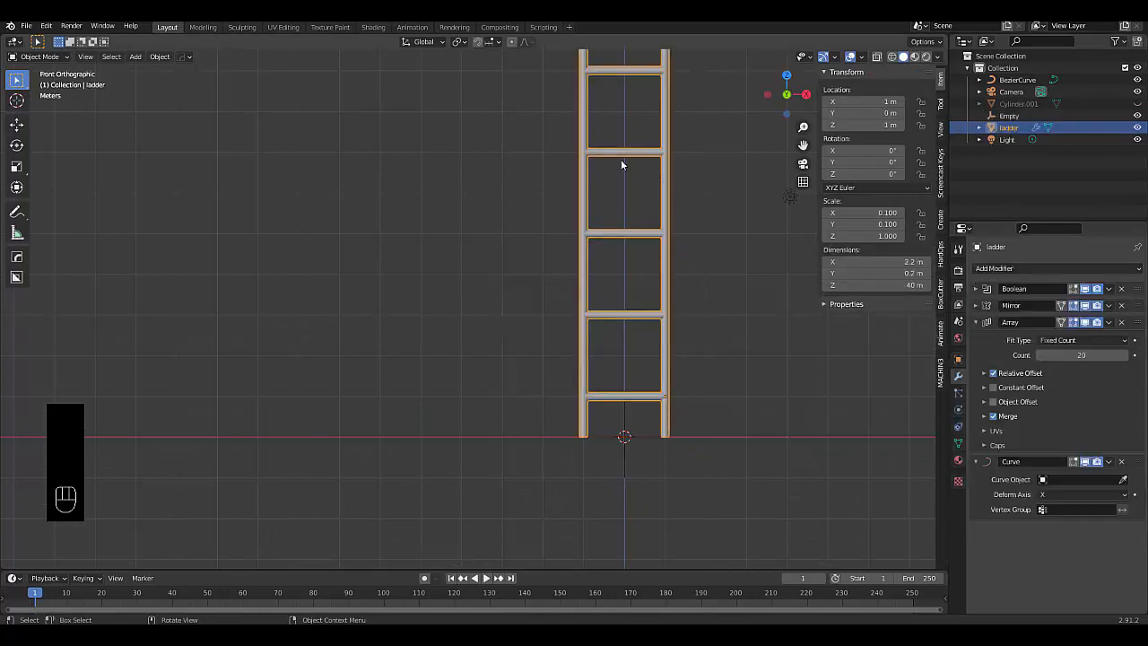
left_click(1017, 80)
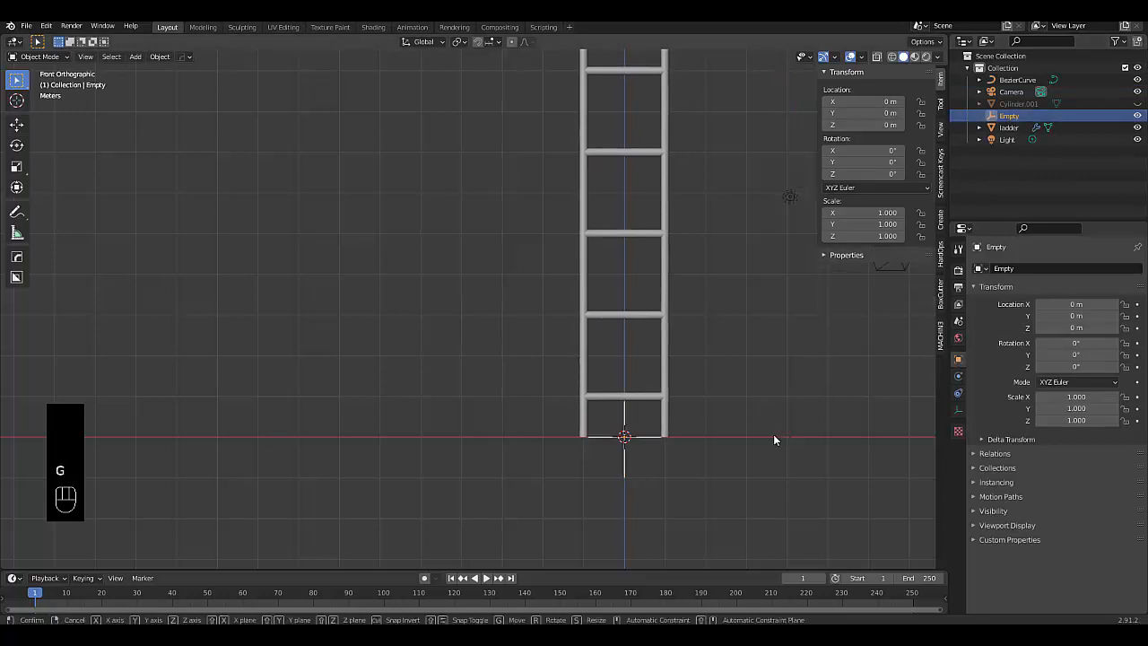
mouse_move(779, 396)
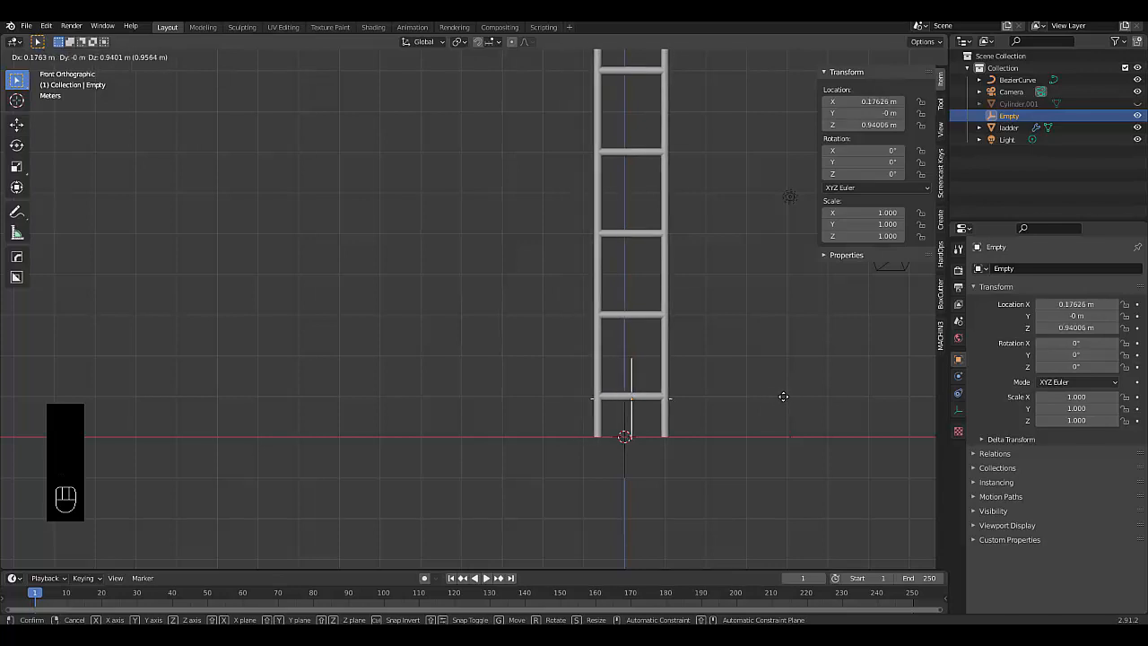
mouse_move(776, 395)
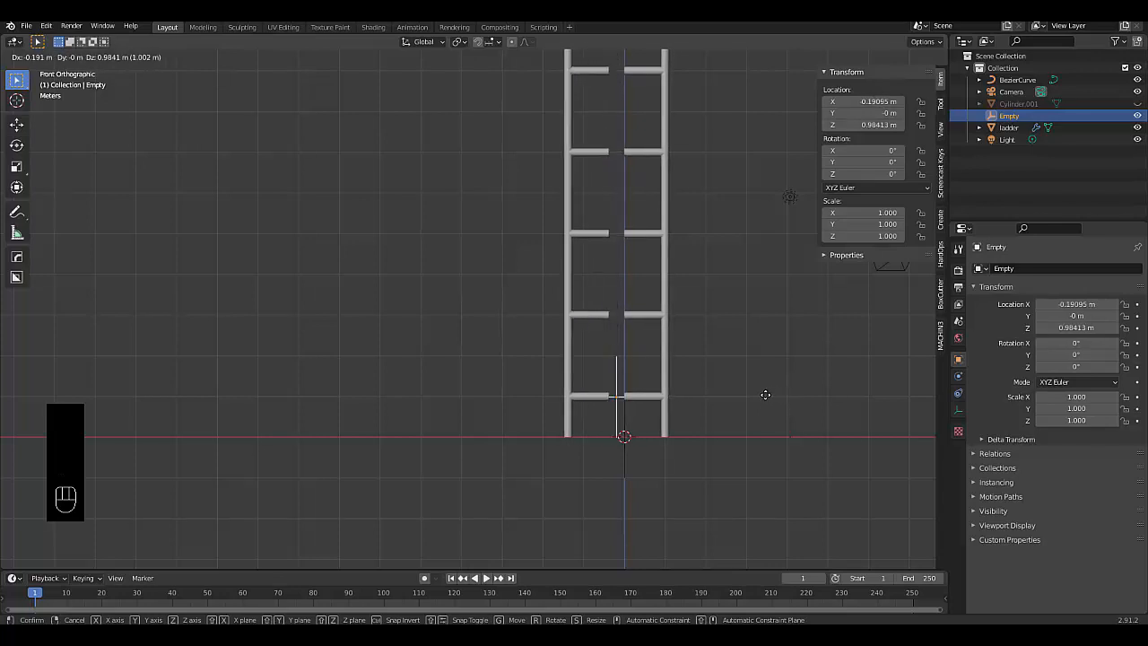
mouse_move(716, 396)
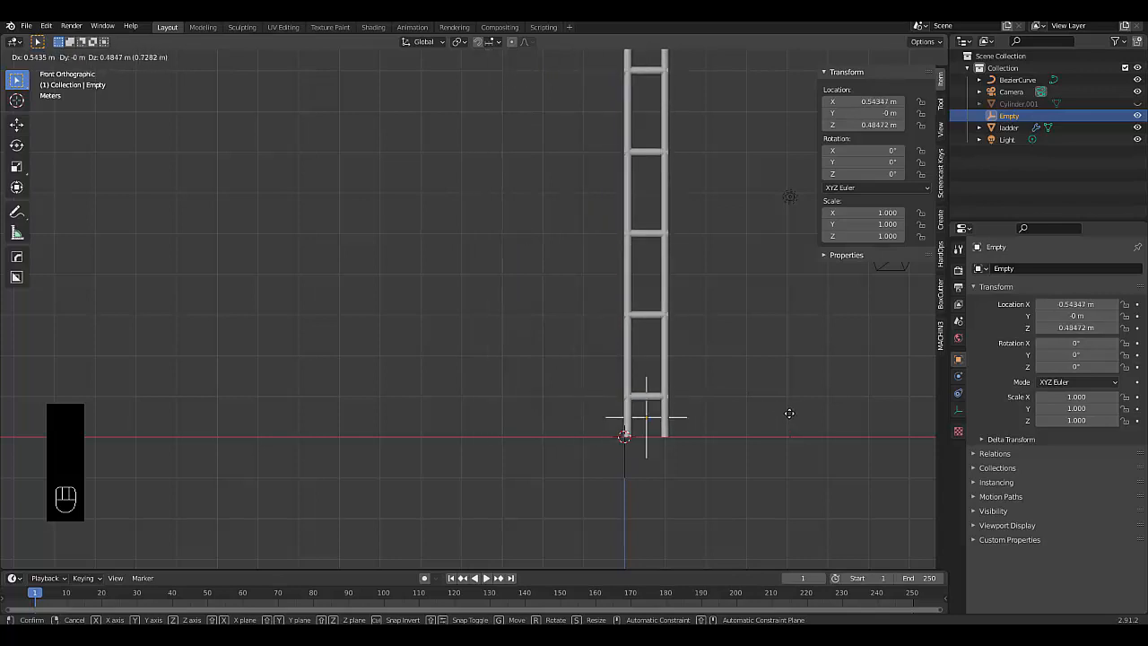
mouse_move(780, 364)
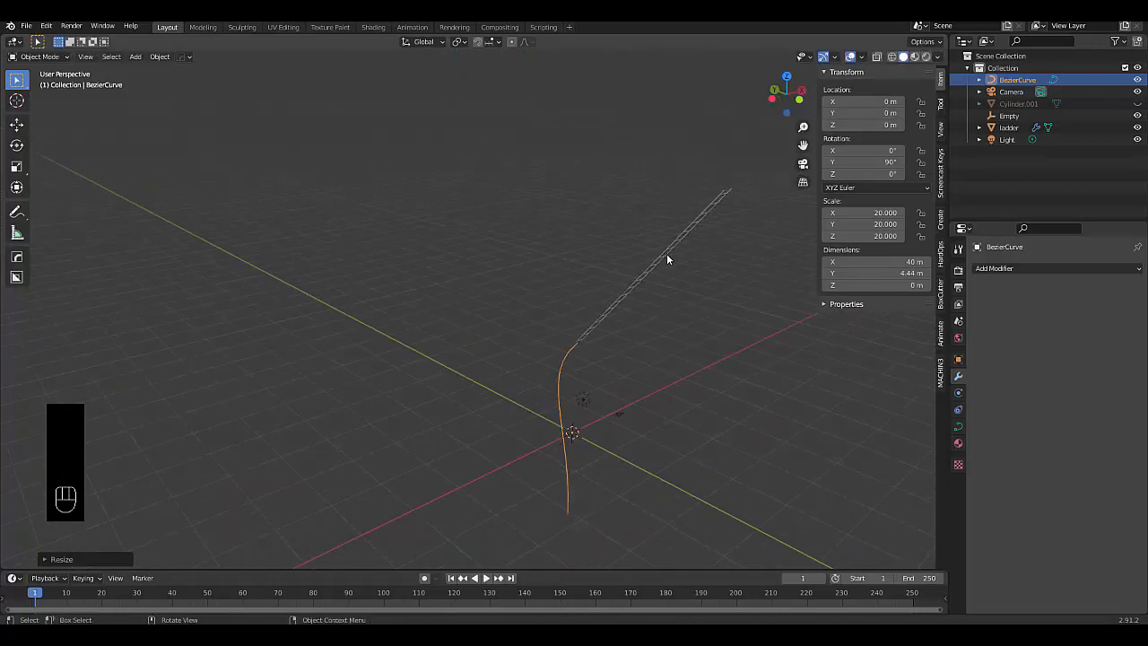
Step: Set the ladder's Curve modifier to BezierCurve with deform axis -X
left_click(1009, 126)
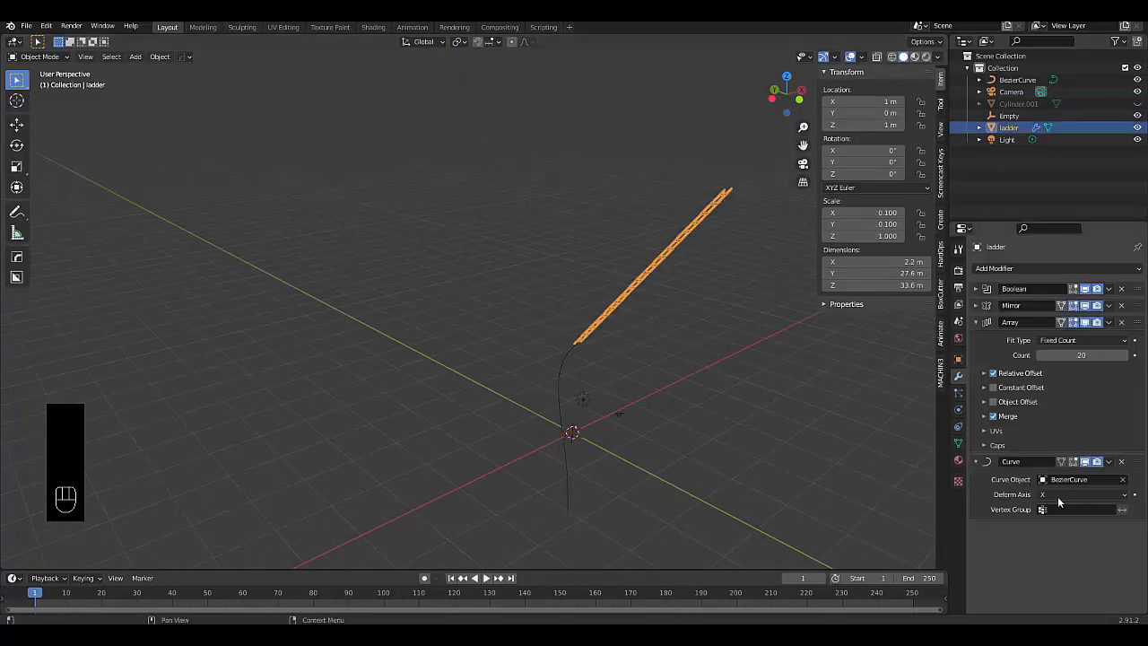
left_click(1077, 494)
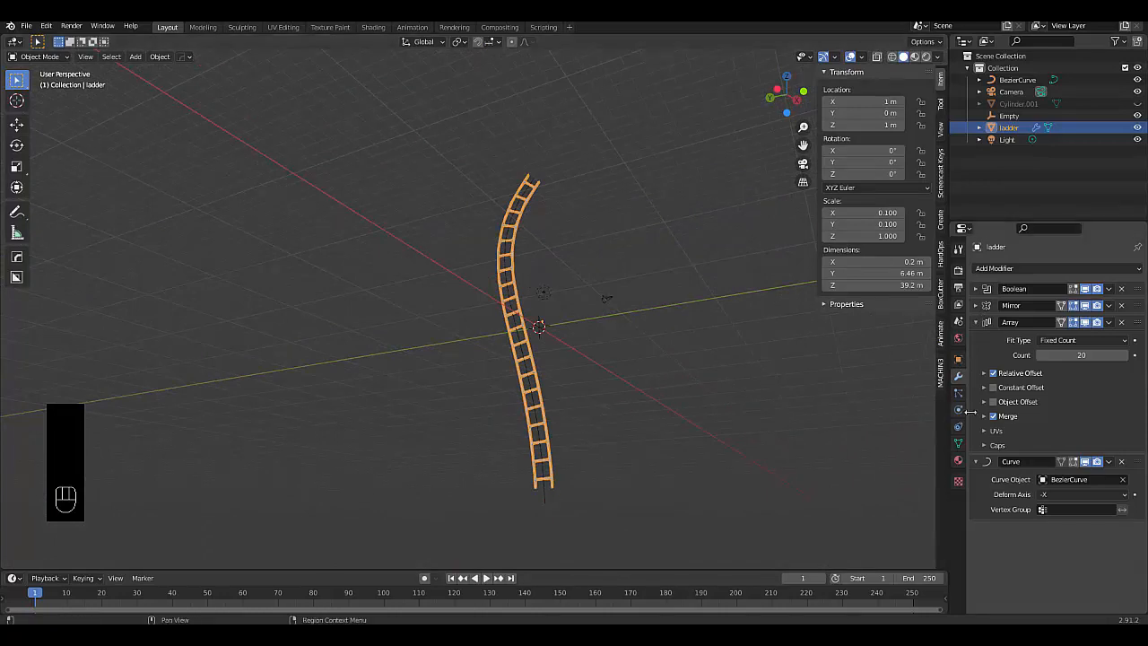
left_click(1008, 128)
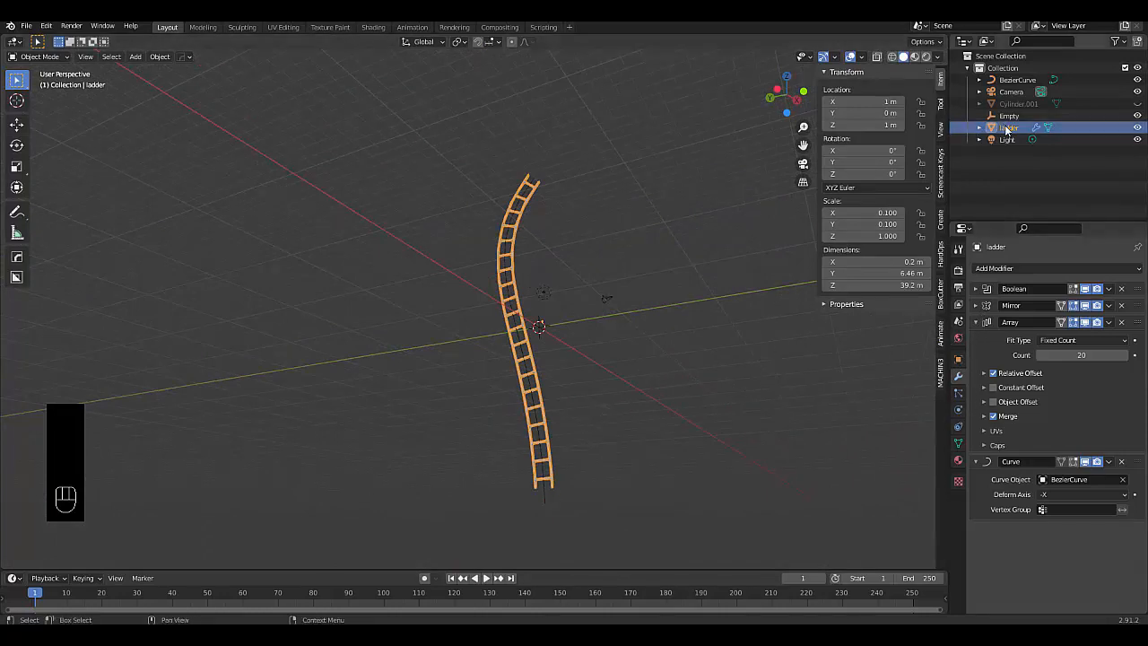
Step: Grab the Empty with G, reselect the ladder, and expand its Mirror modifier panel
left_click(1009, 115)
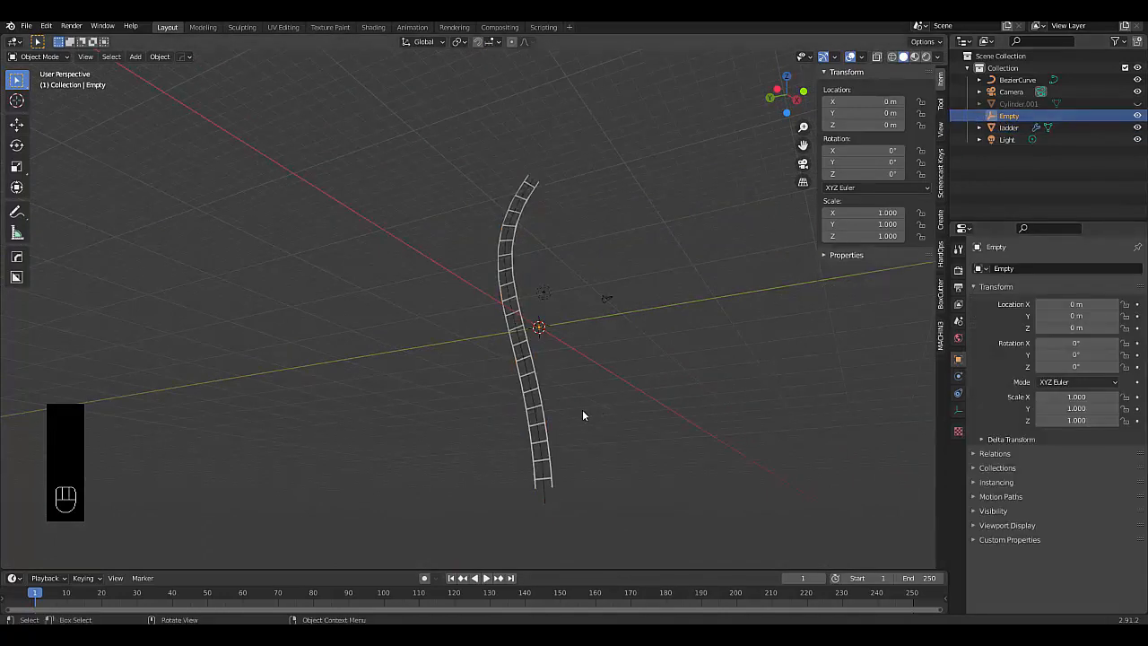
key("g")
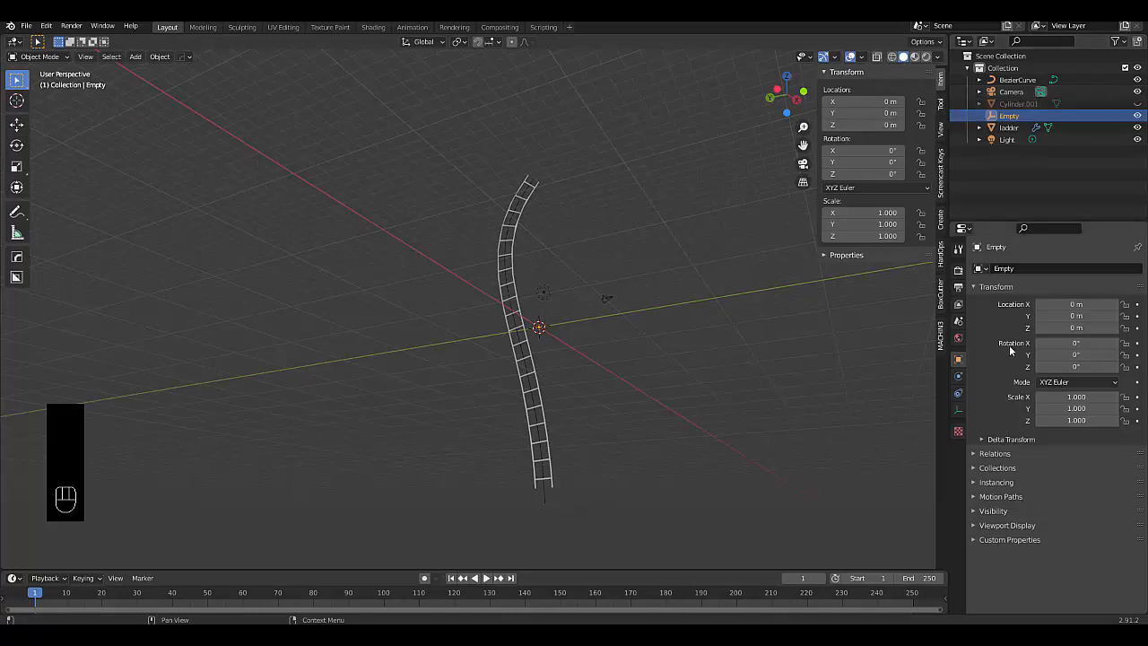
left_click(1009, 127)
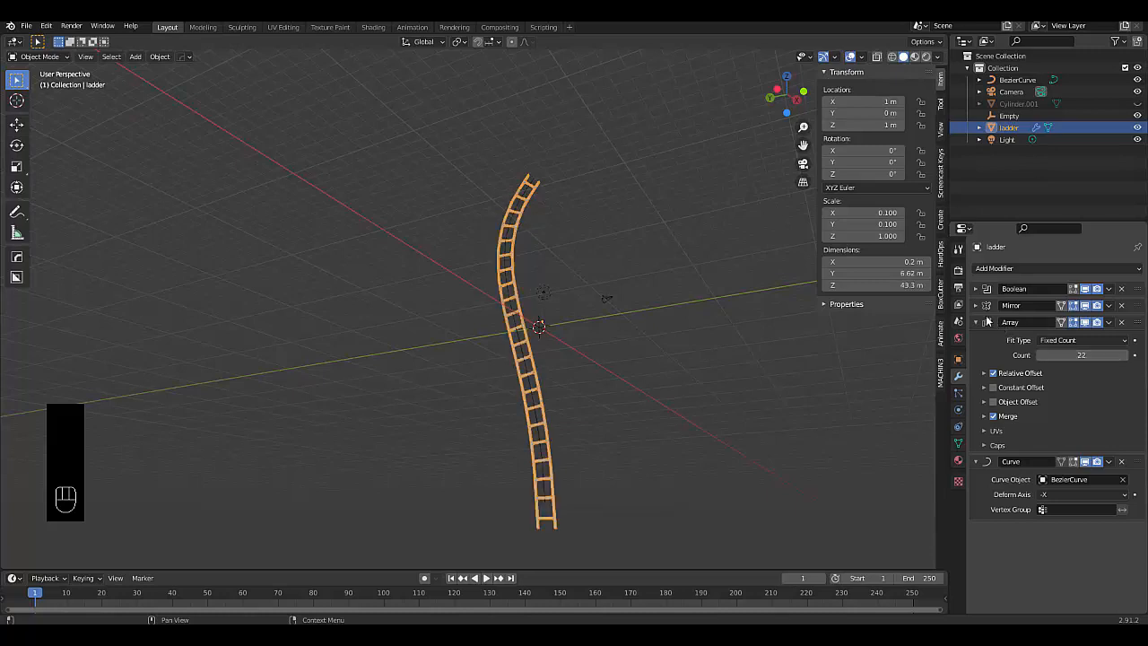
left_click(976, 304)
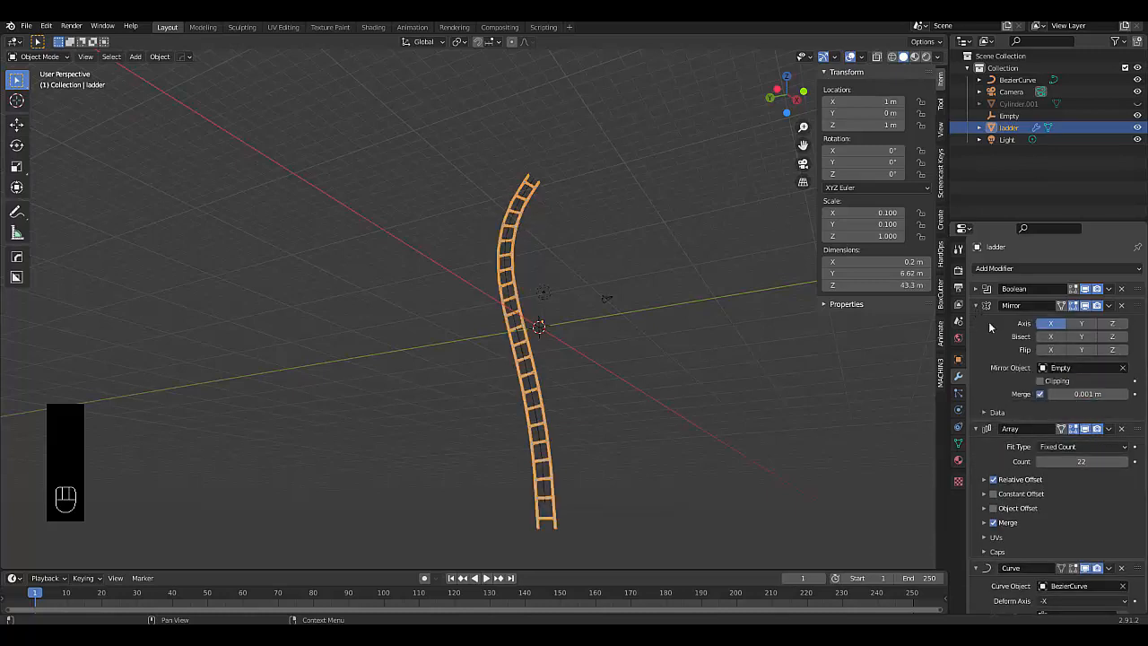
mouse_move(466, 473)
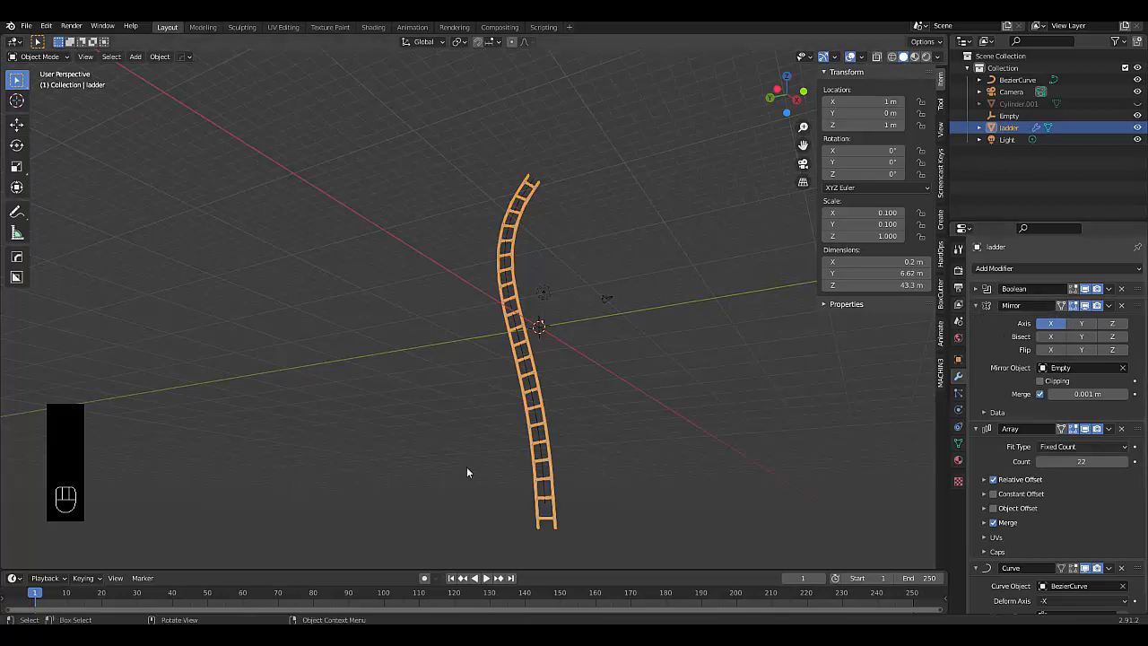
Step: Add a Subdivision Surface modifier, collapse the Mirror panel, and choose Simple subdivision
left_click(996, 268)
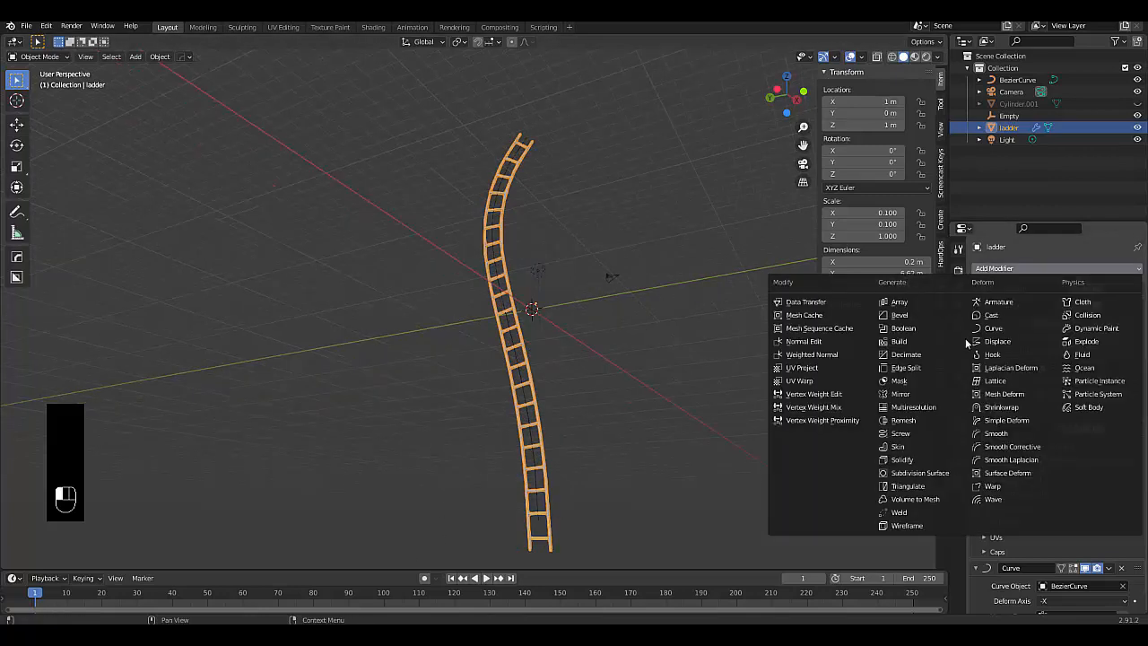
mouse_move(920, 472)
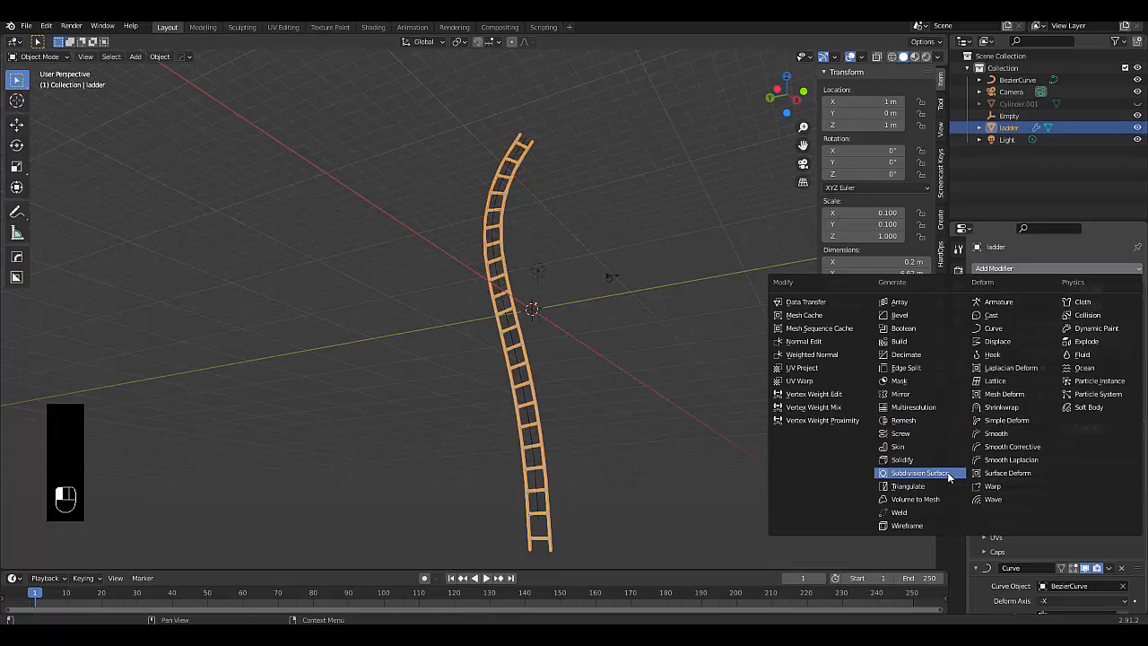
mouse_move(646, 475)
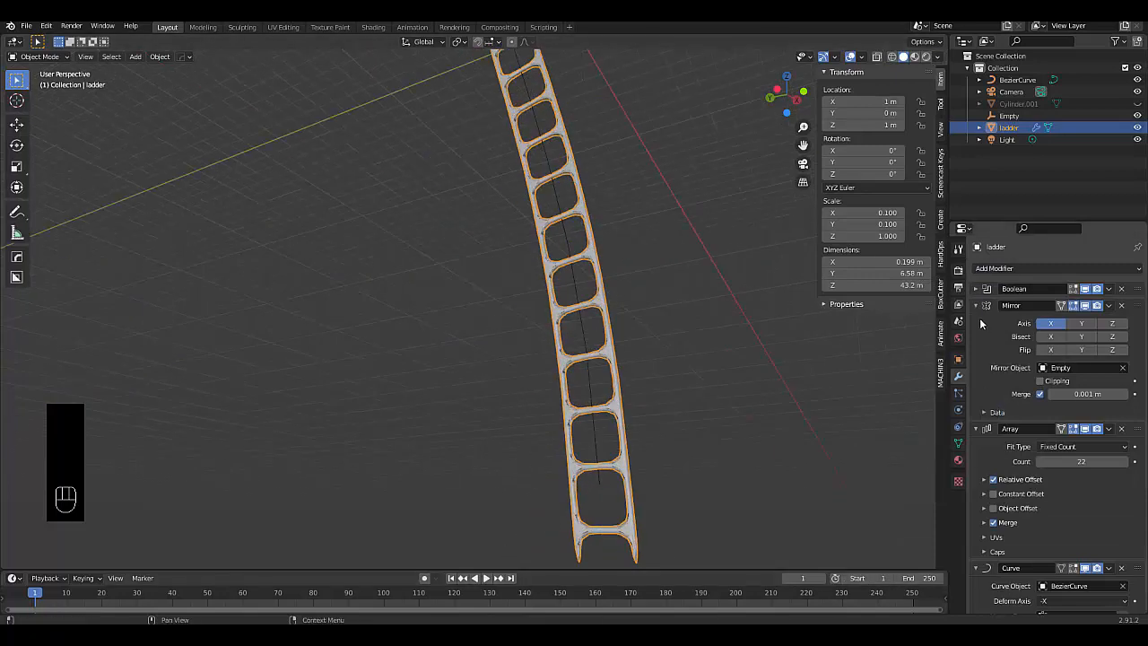
left_click(976, 322)
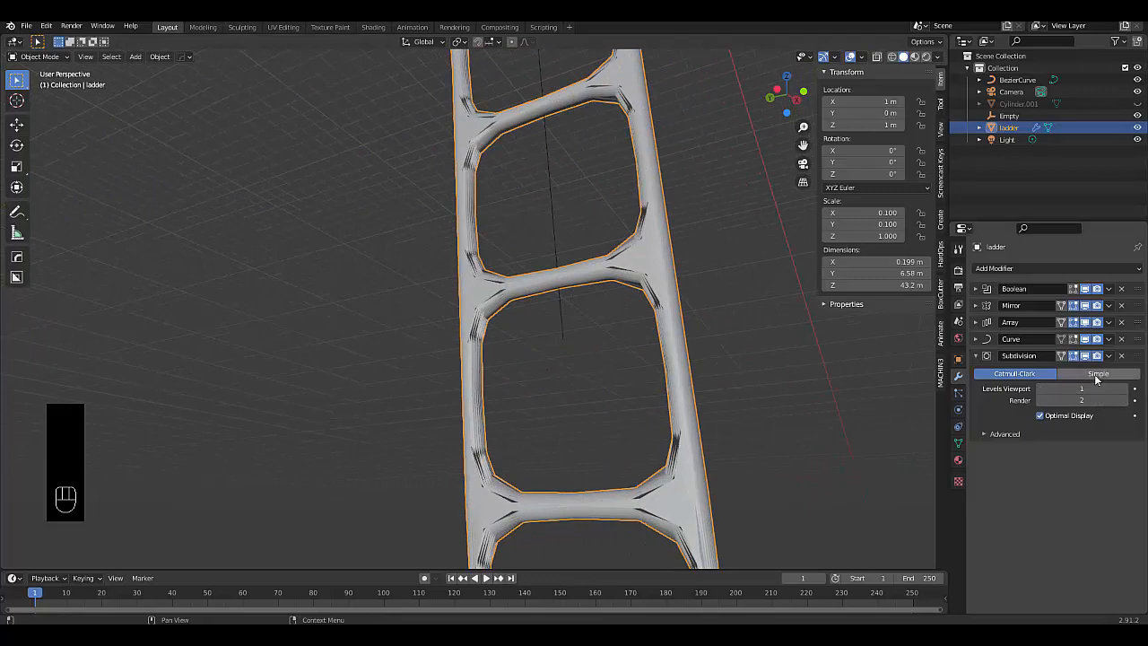
left_click(1098, 373)
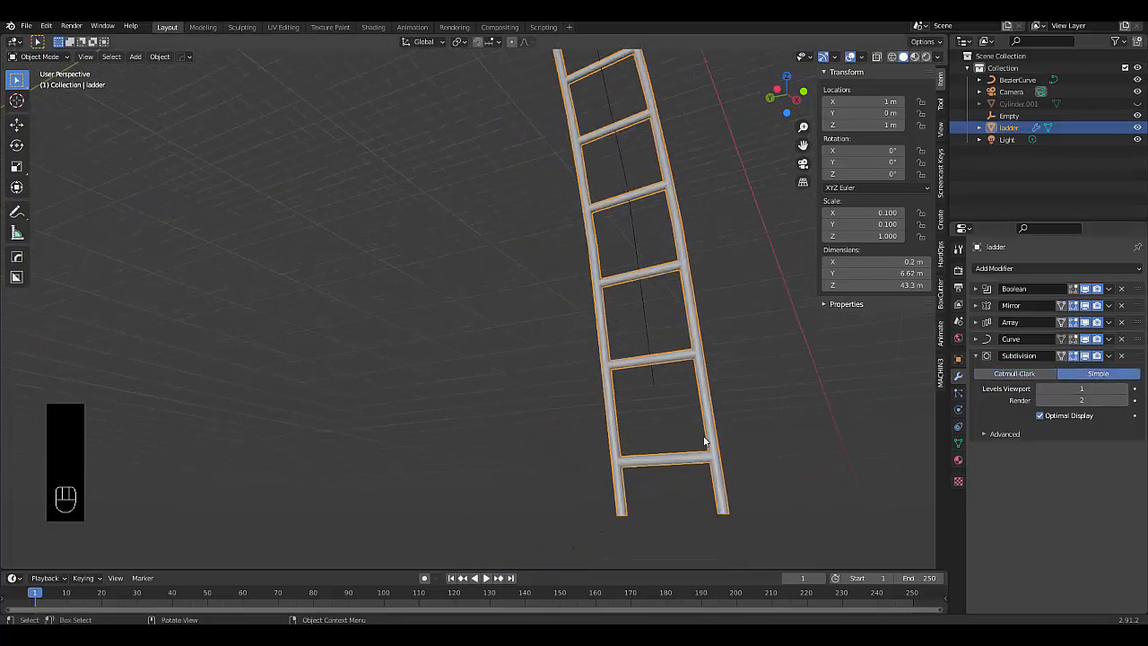